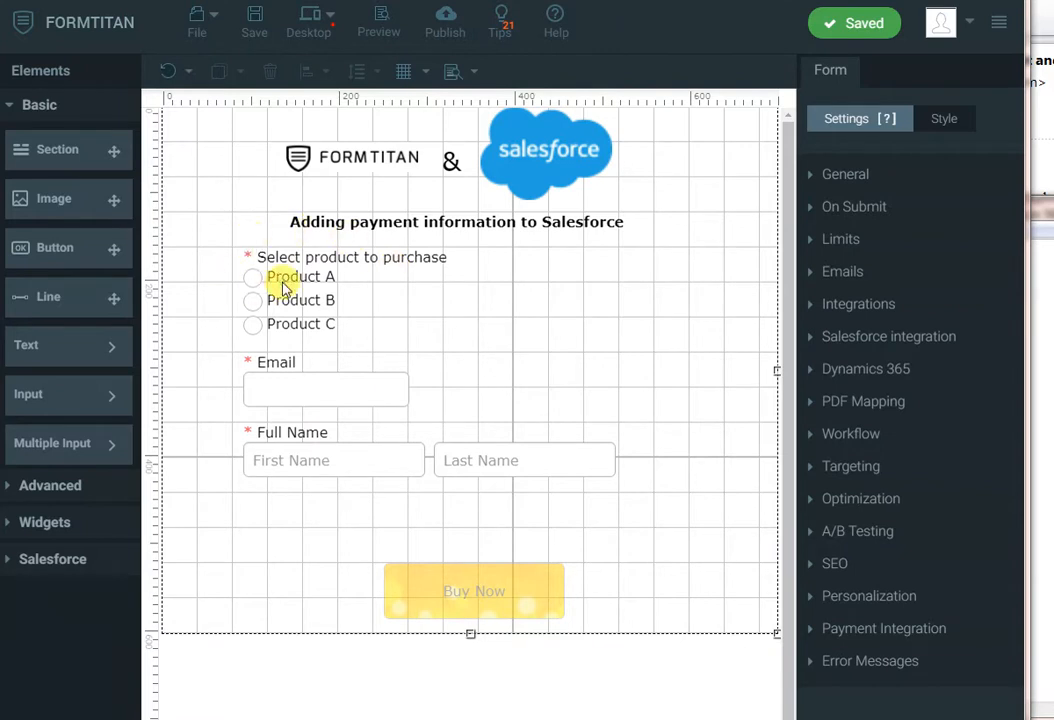
# - Expand the Payment Integration section in the form settings
pyautogui.click(300, 277)
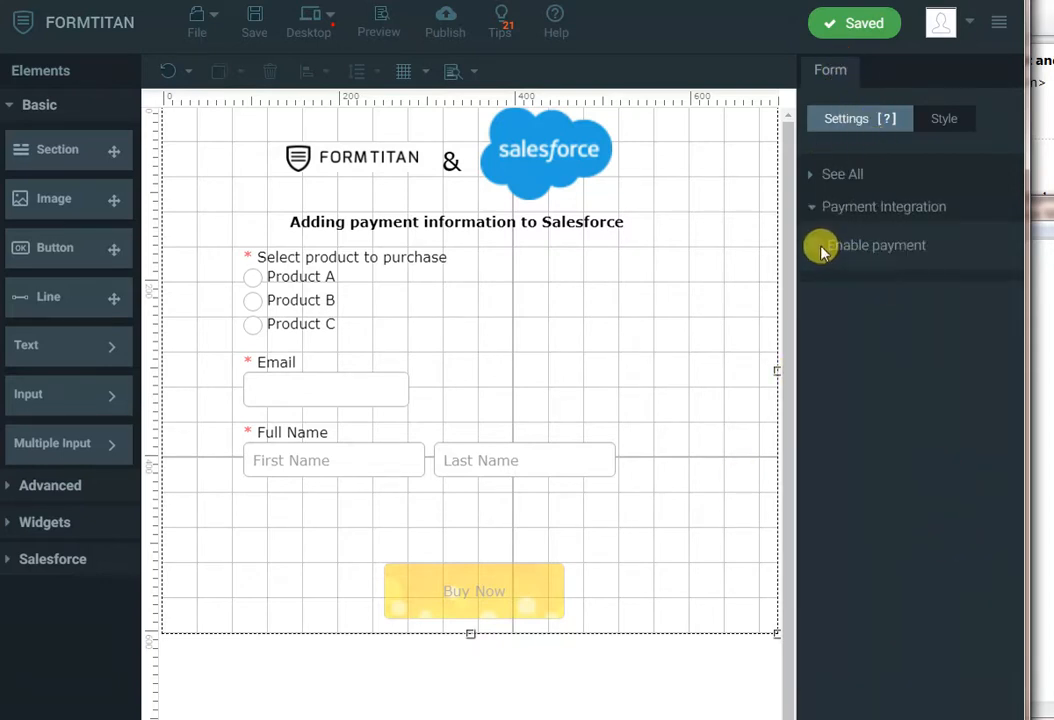
# - Enable payments in US dollars with product prices shown inline
pyautogui.click(817, 245)
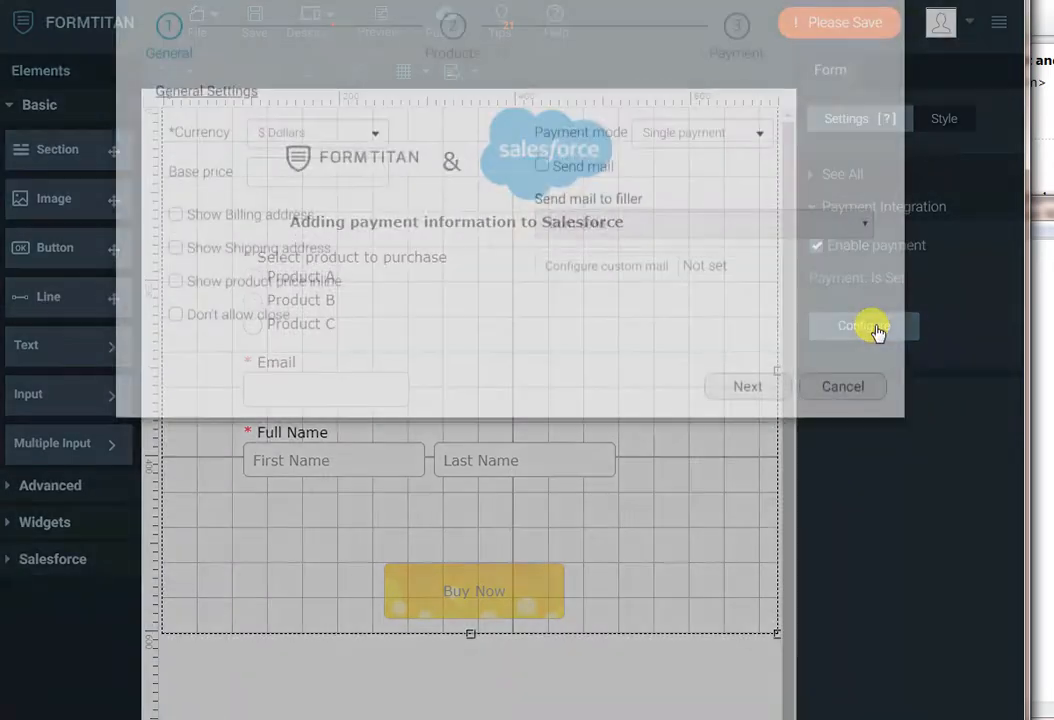
pyautogui.click(375, 193)
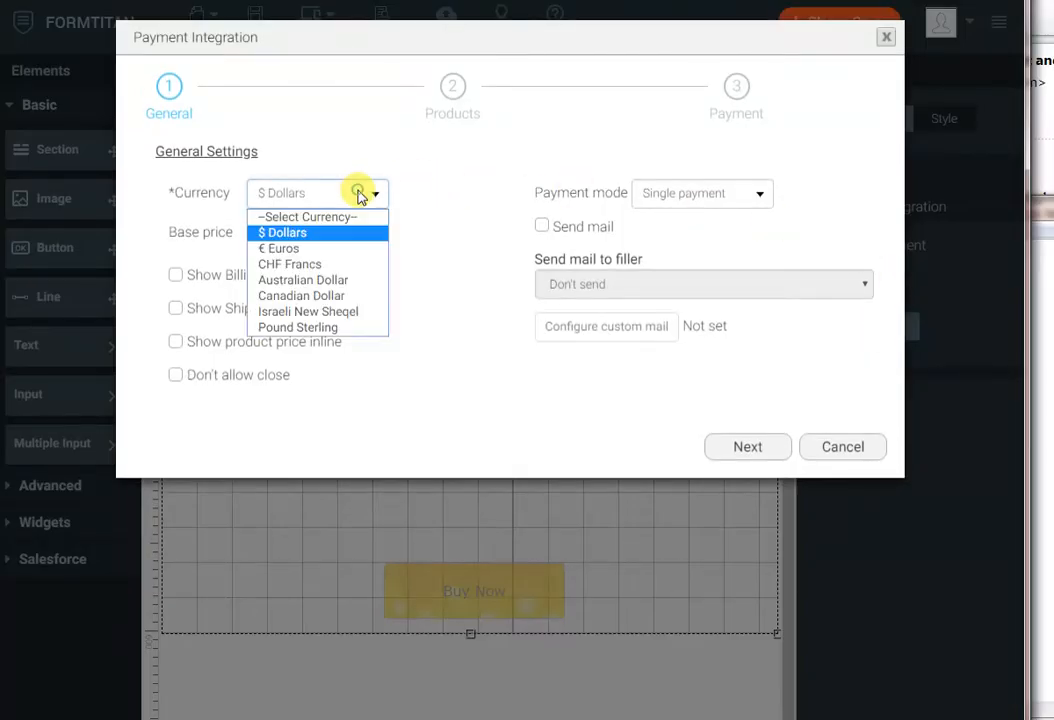
pyautogui.click(281, 232)
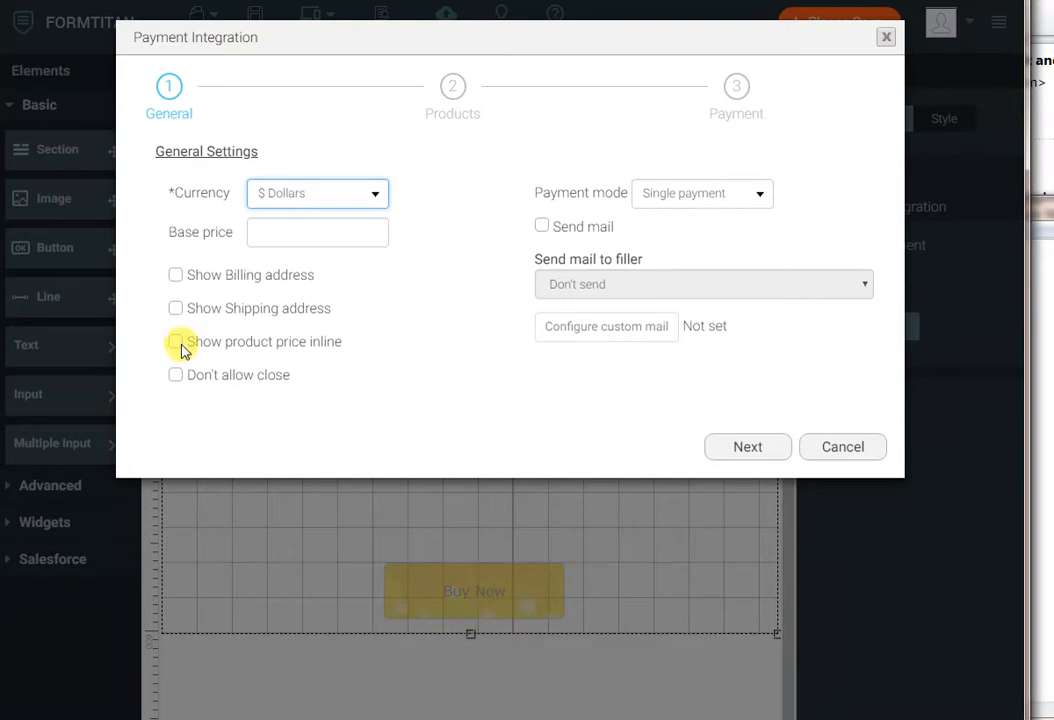
pyautogui.click(175, 341)
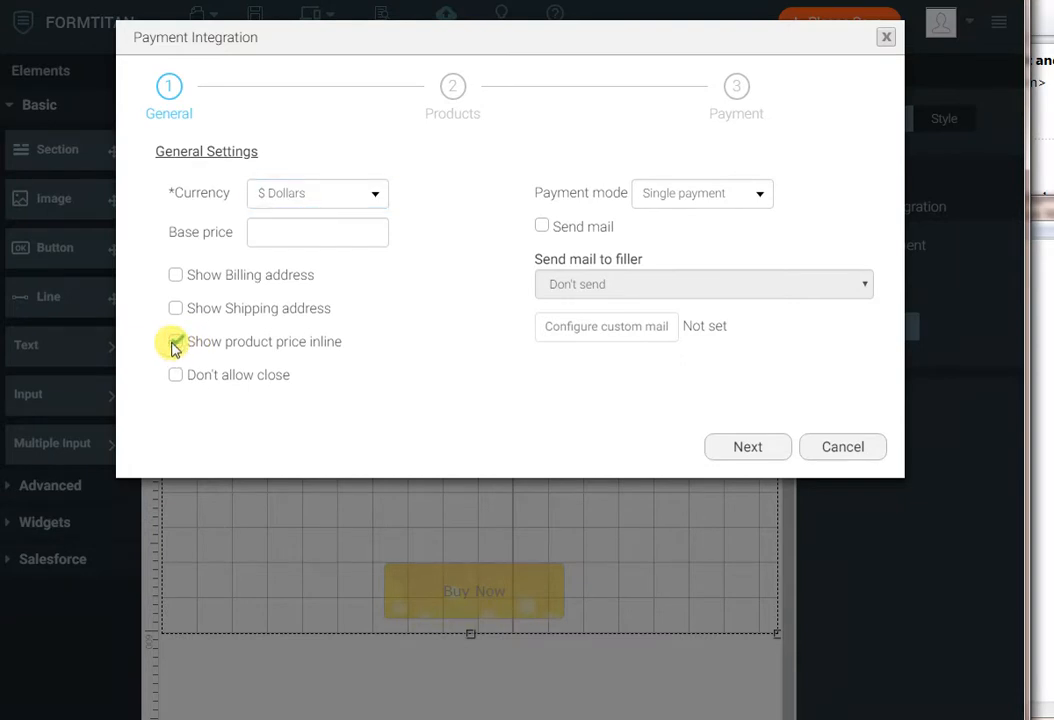
pyautogui.click(176, 341)
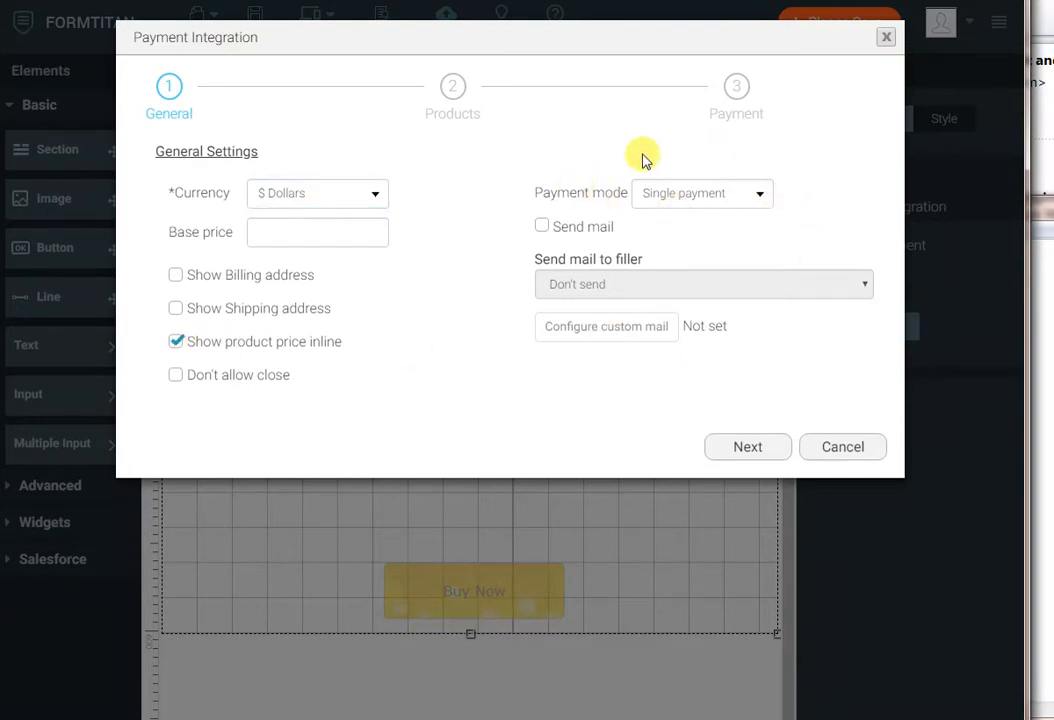
pyautogui.moveTo(605, 175)
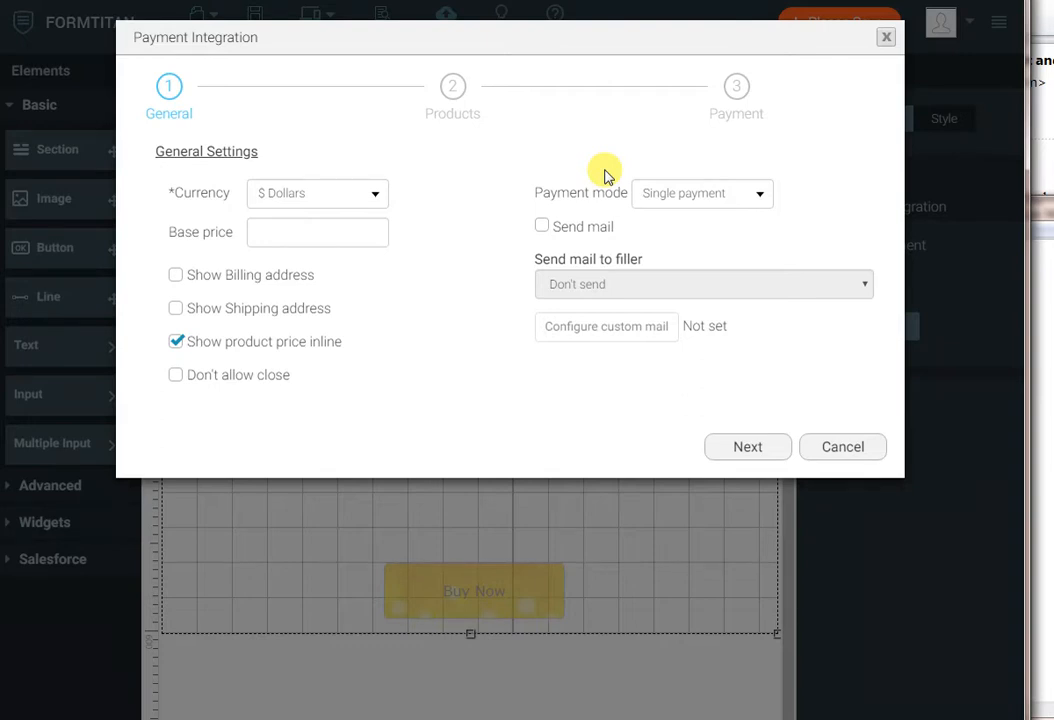
pyautogui.moveTo(549, 272)
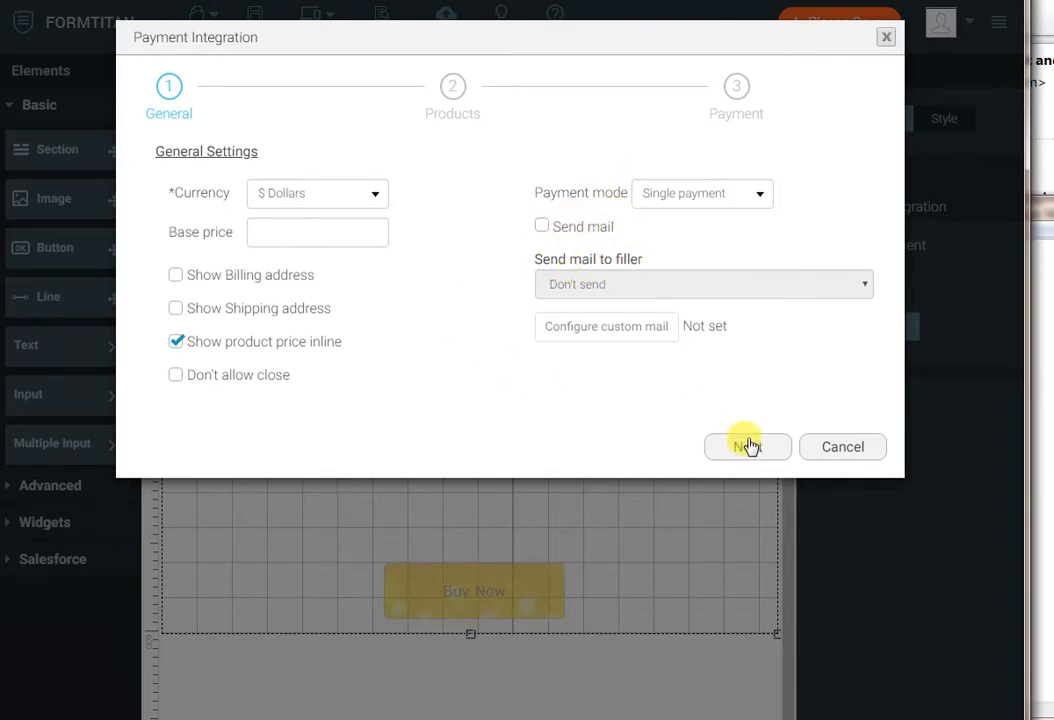
# - Charge 10, 40 and 90 USD for Products A, B and C
pyautogui.click(747, 446)
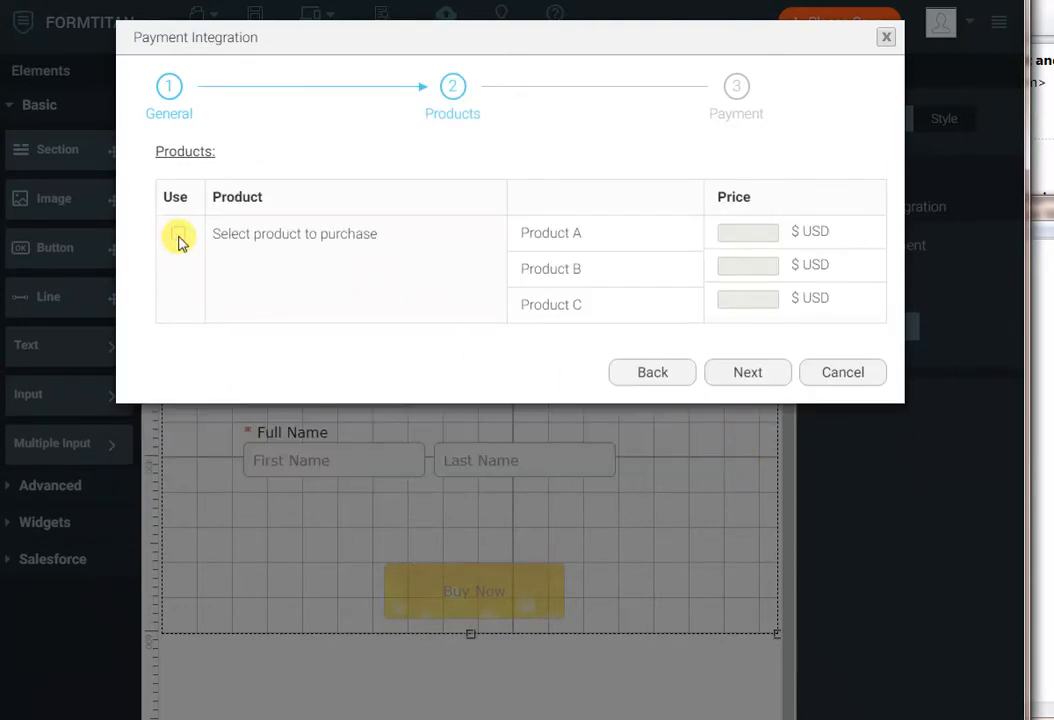
pyautogui.click(180, 233)
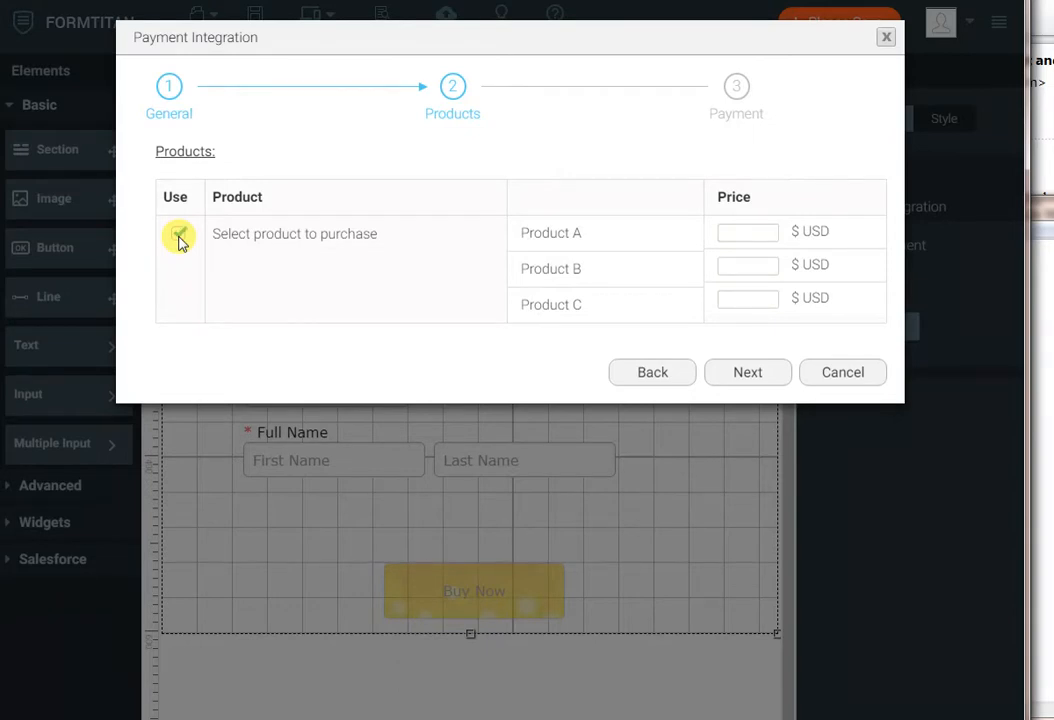
pyautogui.click(179, 233)
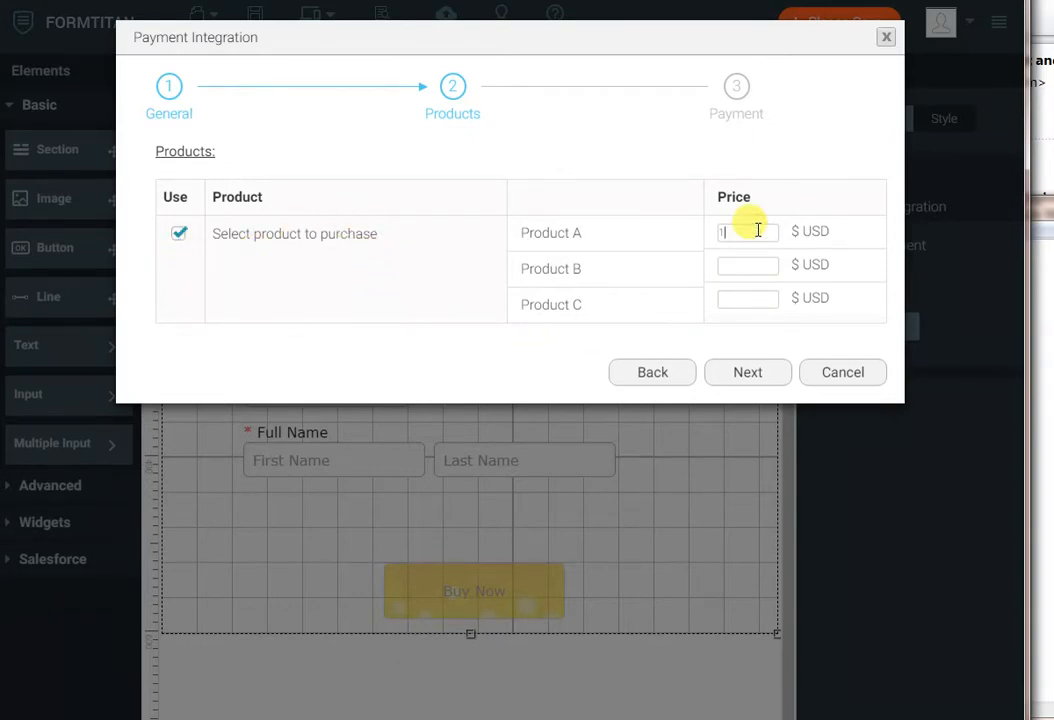
pyautogui.write('40')
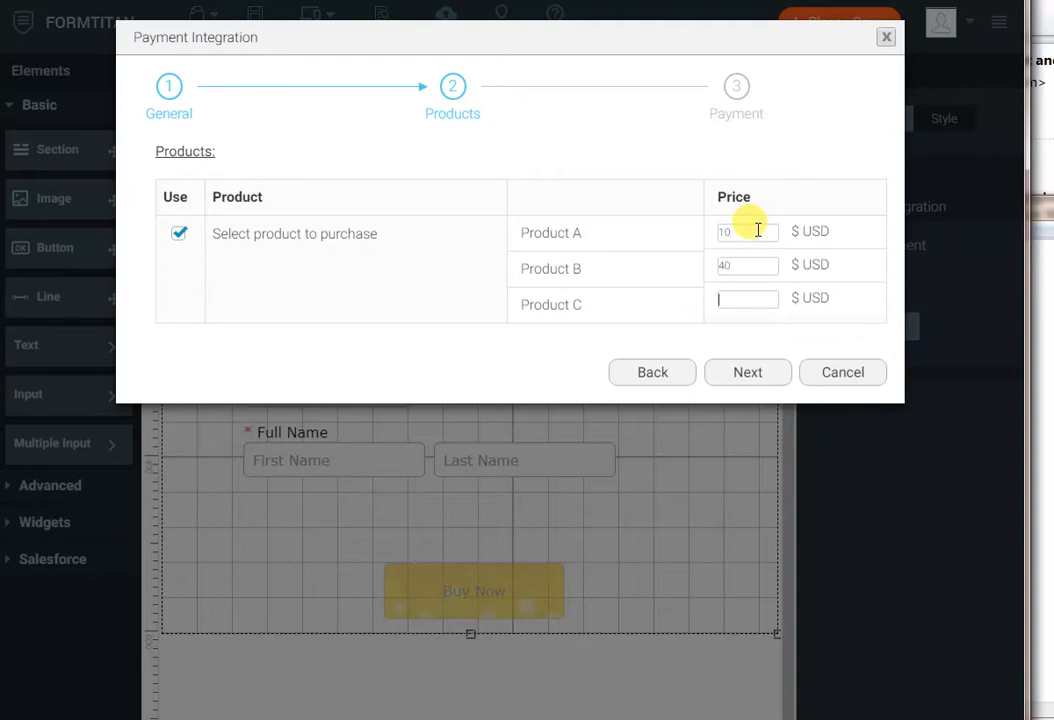
pyautogui.write('90')
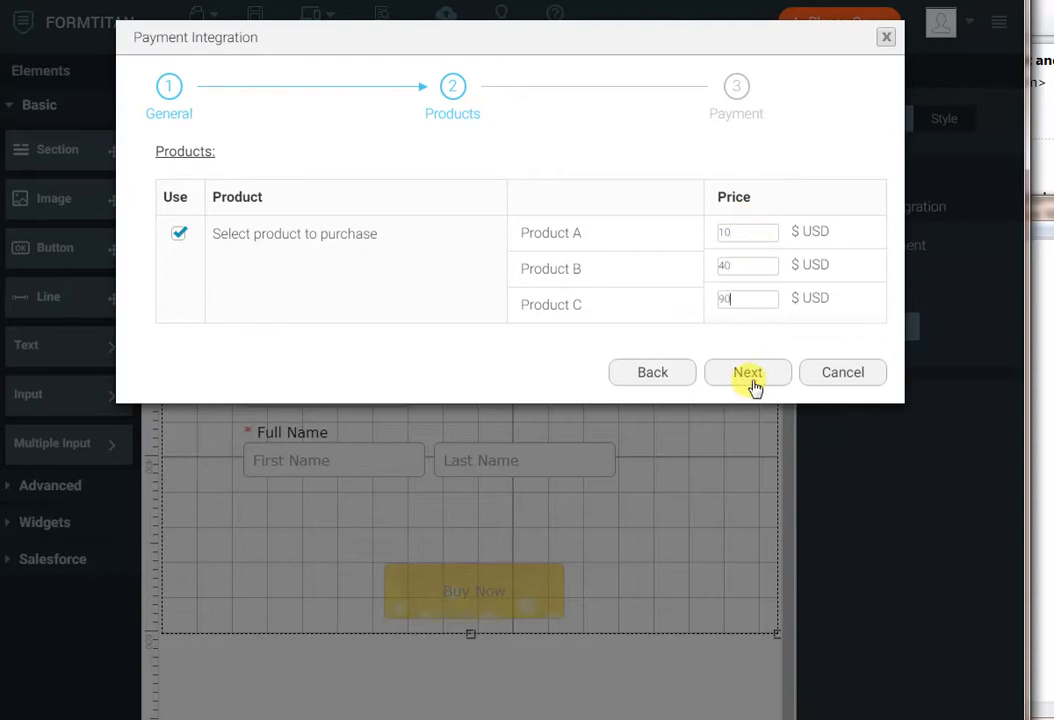
pyautogui.click(747, 372)
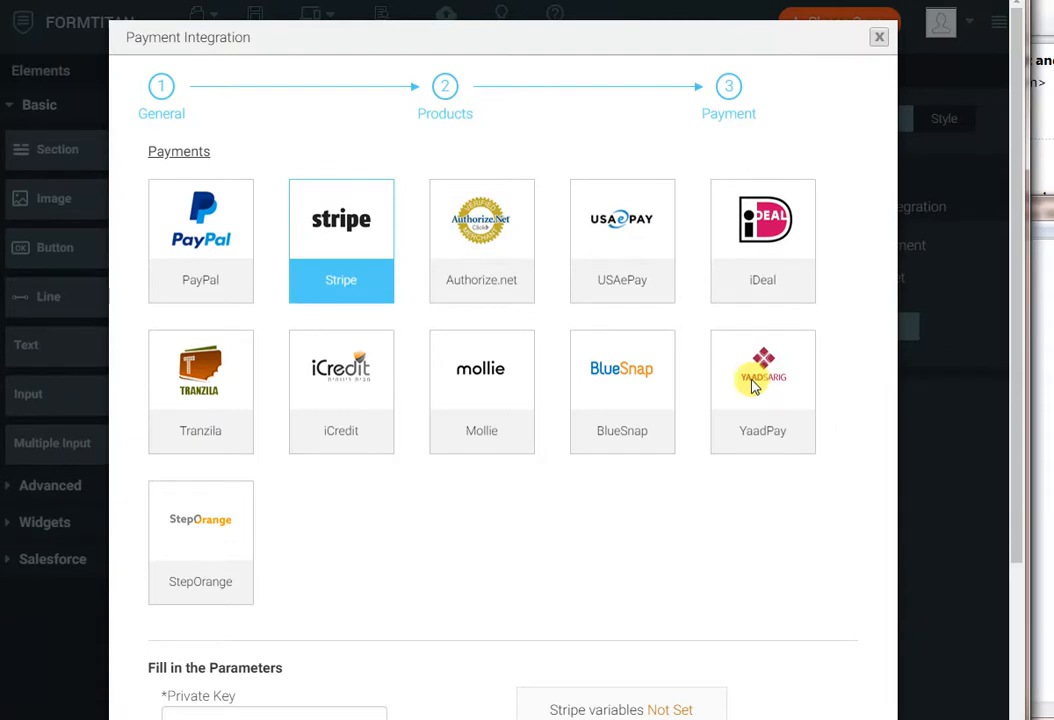
pyautogui.moveTo(620, 205)
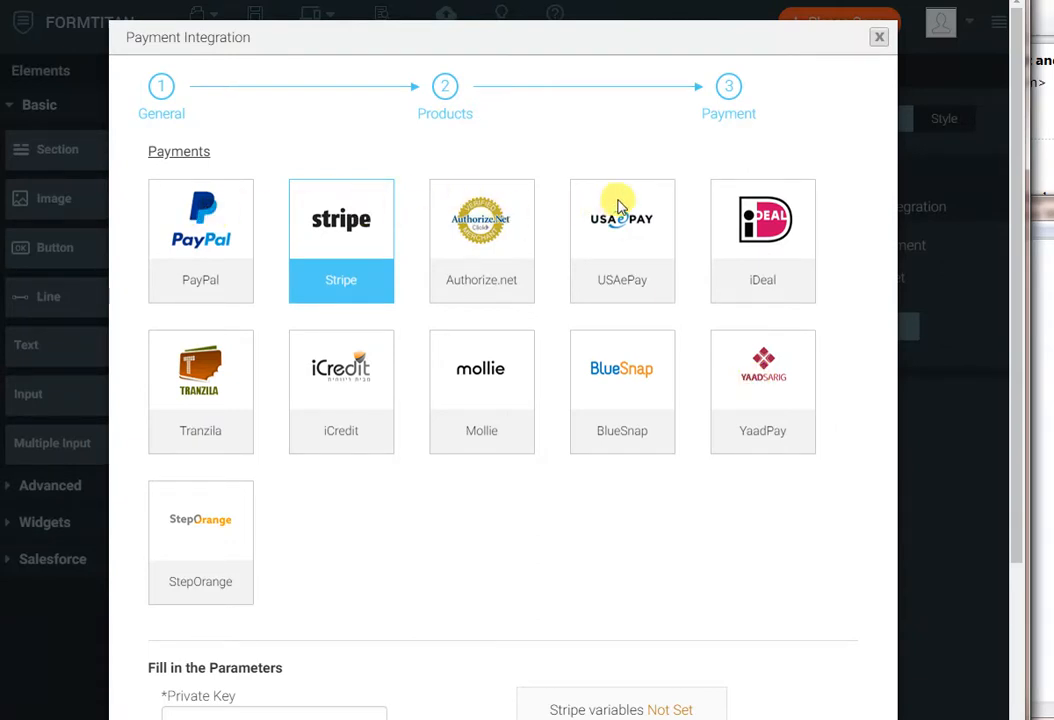
pyautogui.moveTo(666, 172)
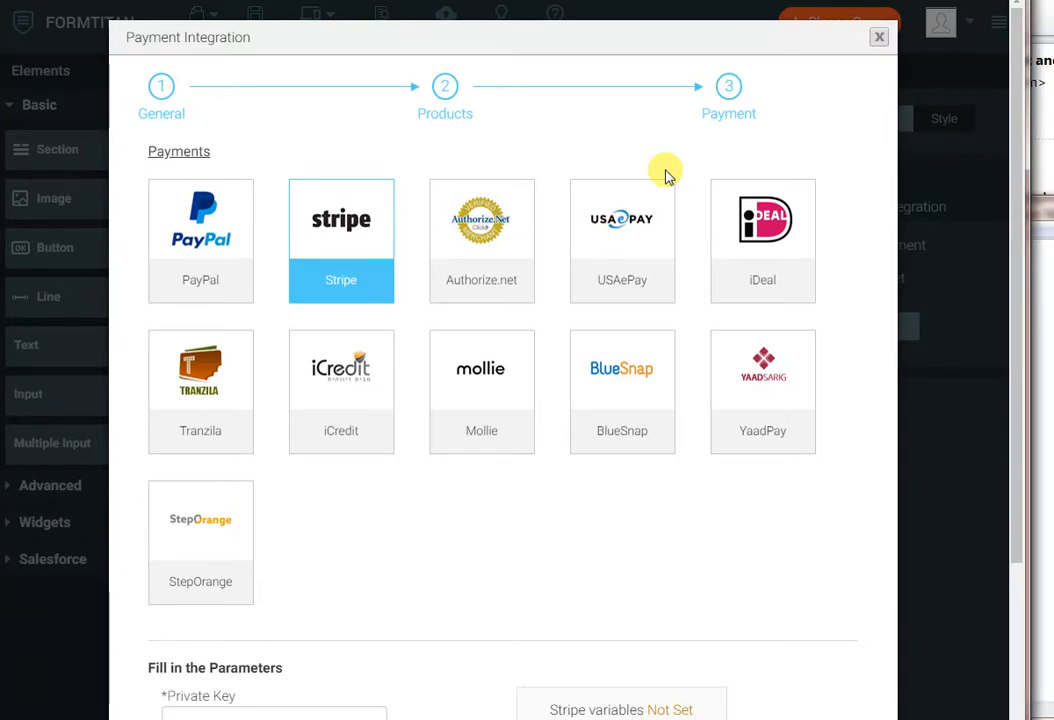
pyautogui.moveTo(640, 305)
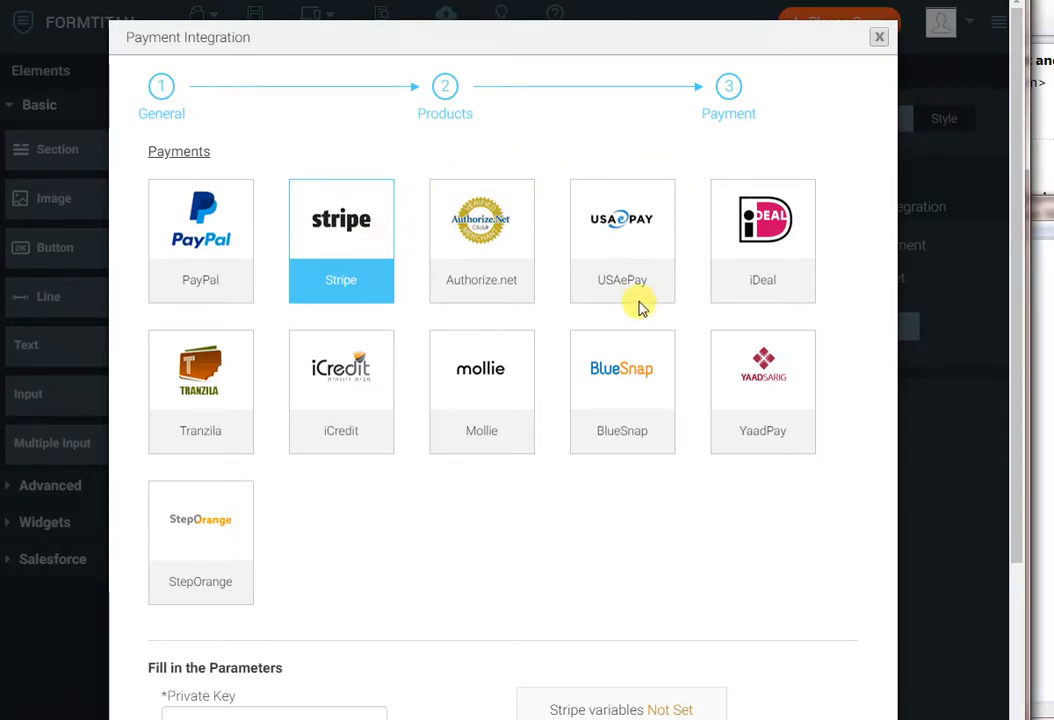
# - Scroll through the Stripe payment parameters to complete the wizard
pyautogui.scroll(-3)
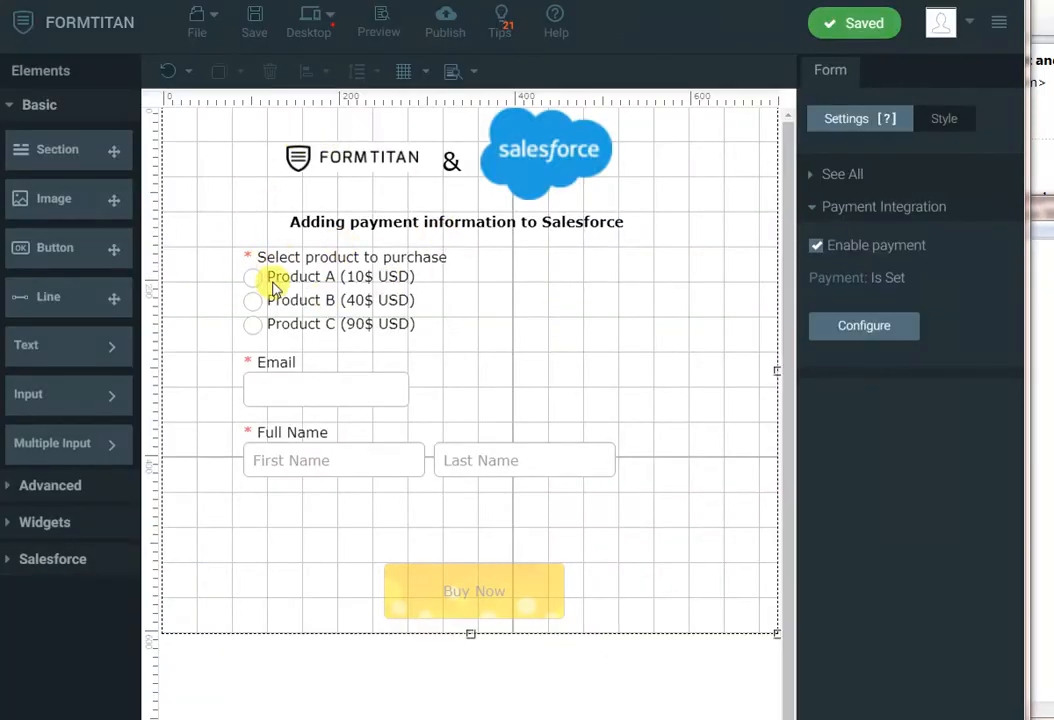
pyautogui.moveTo(480, 289)
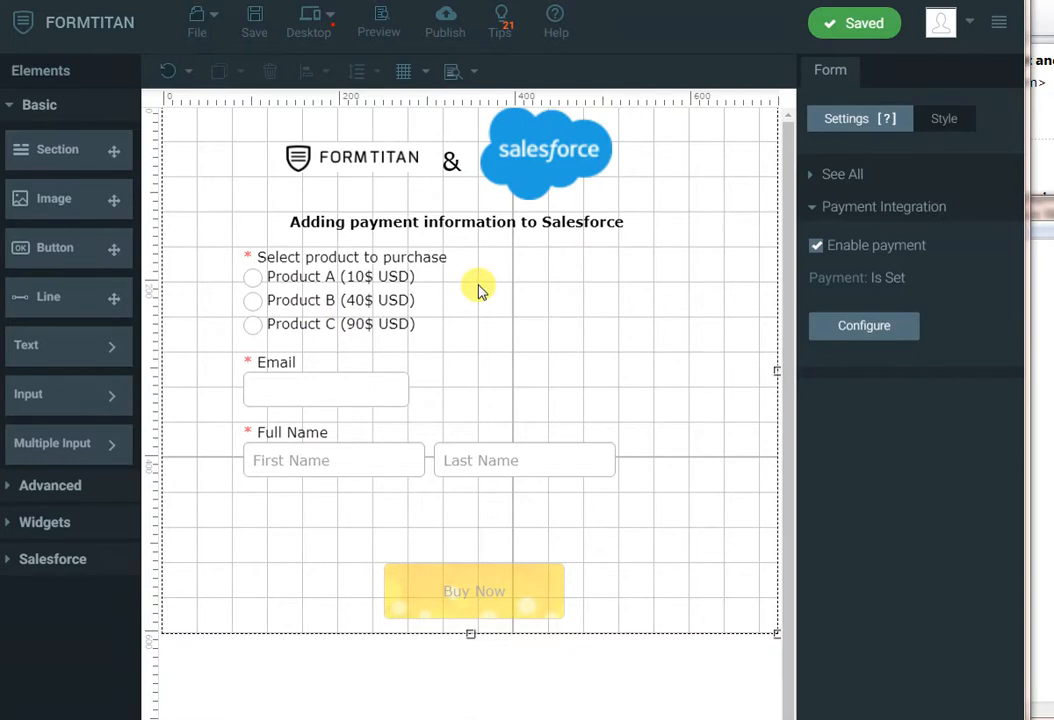
# - Open Salesforce integration and edit the Push to Salesforce settings
pyautogui.click(842, 174)
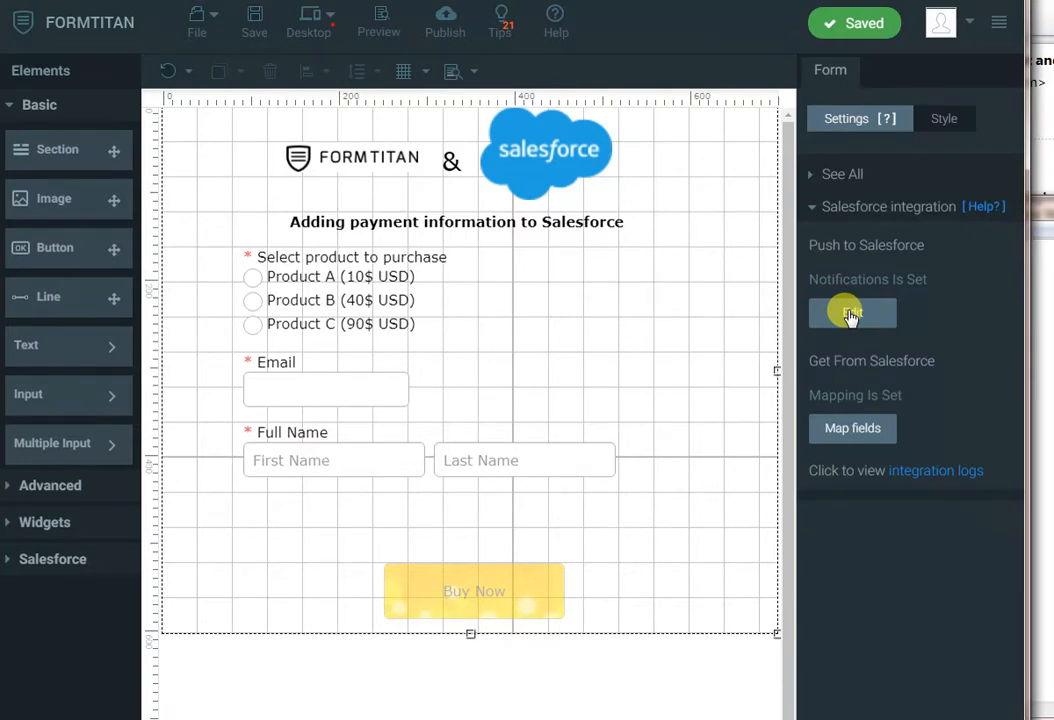
pyautogui.click(852, 313)
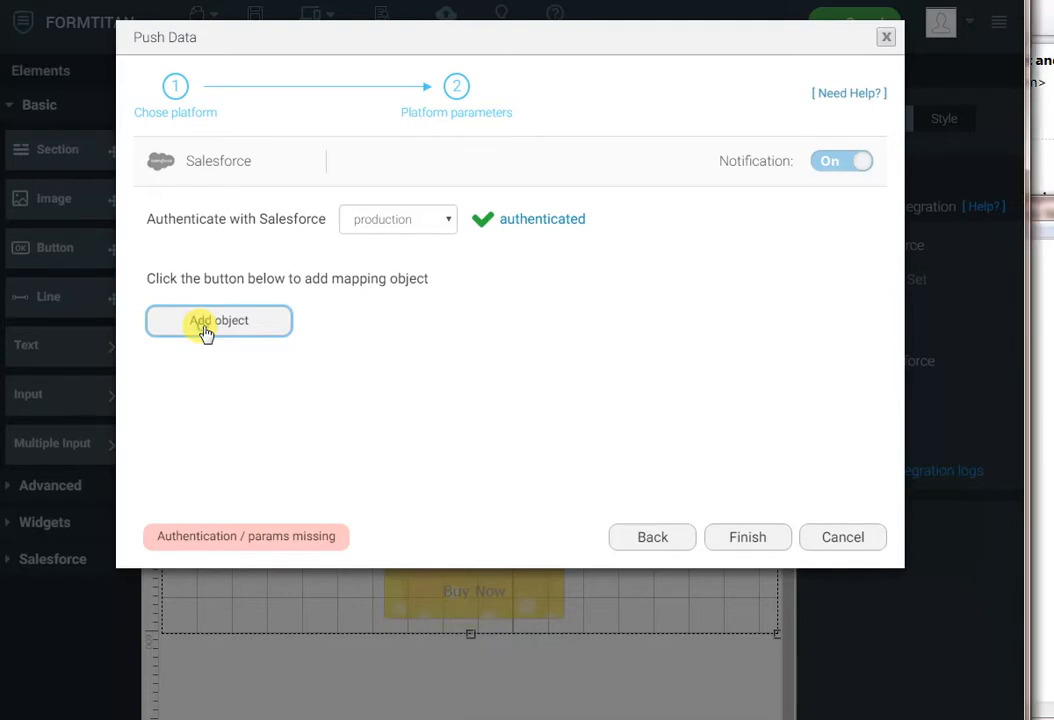
# - Add a Salesforce mapping for the Contact object
pyautogui.click(218, 320)
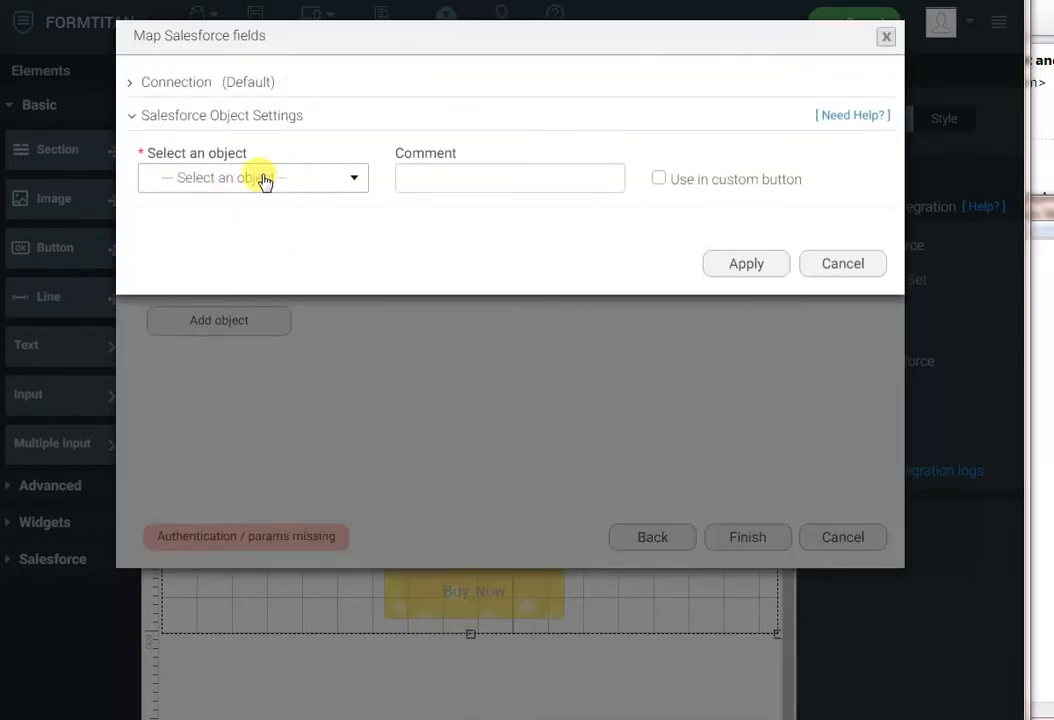
pyautogui.click(253, 178)
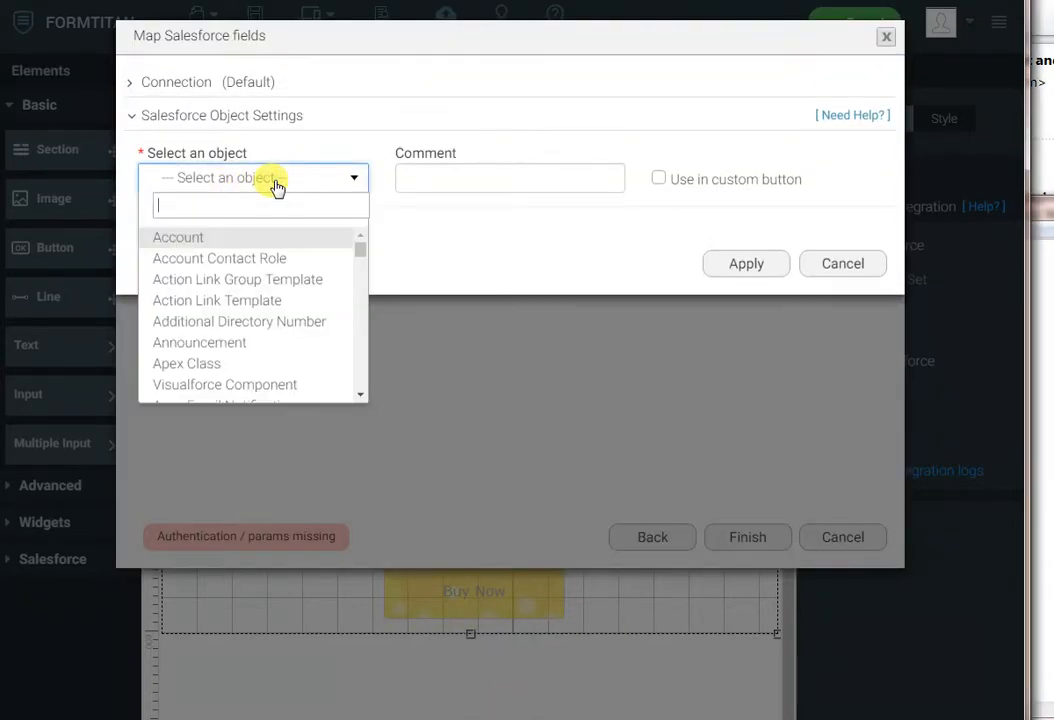
pyautogui.write('cont')
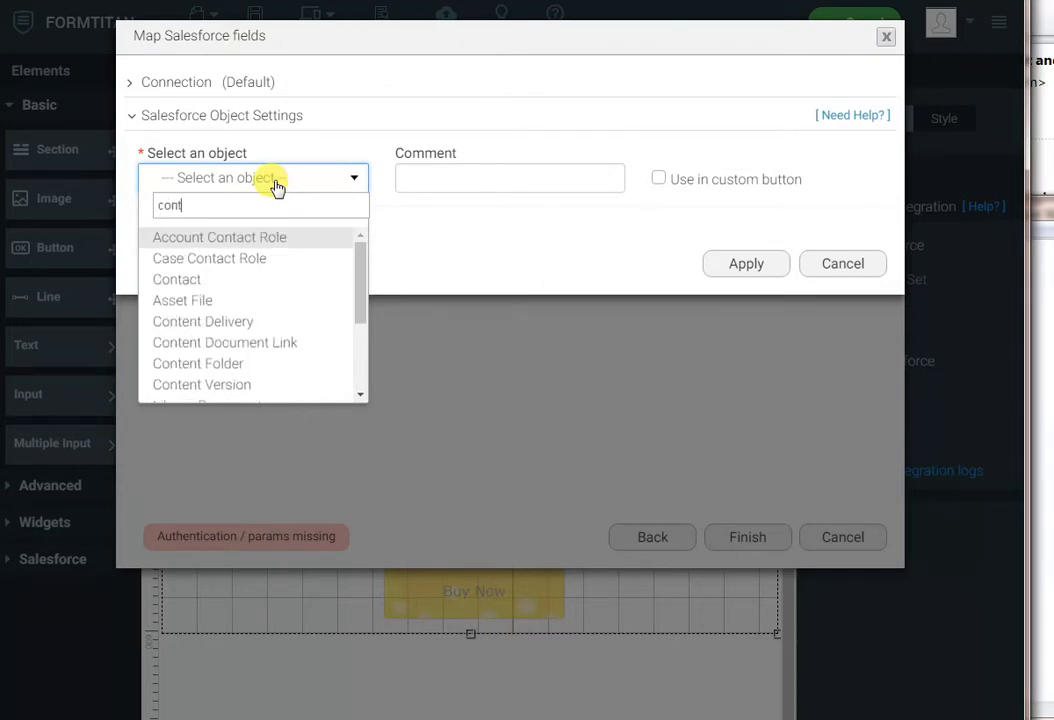
pyautogui.click(177, 279)
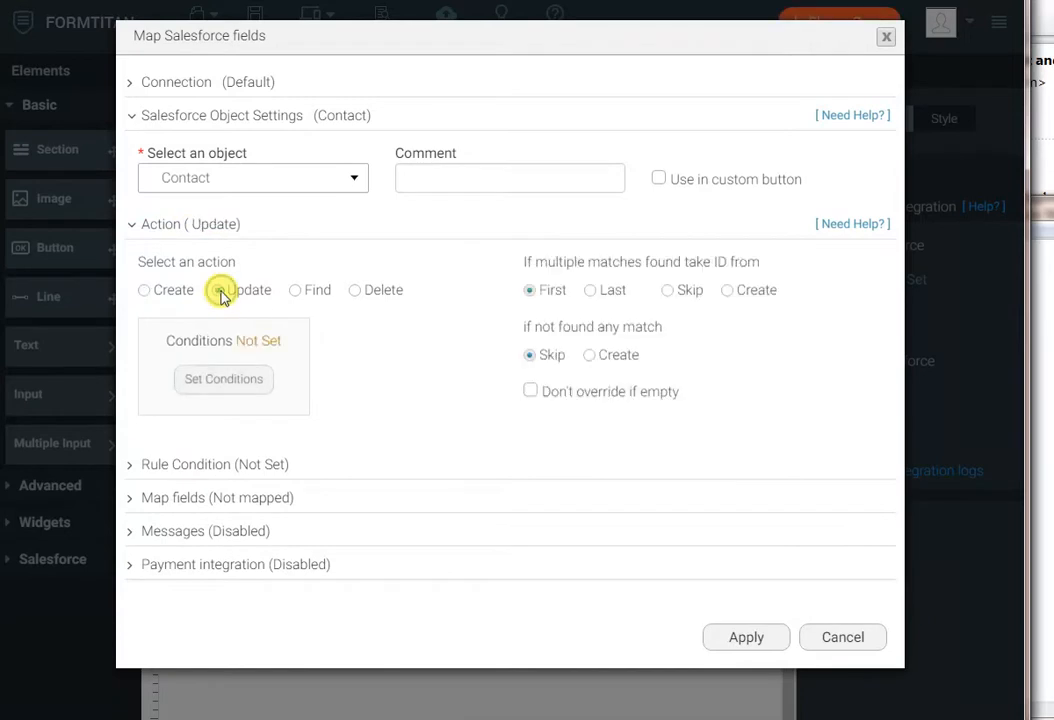
# - Match contacts on Email equals Email, creating one when none matches
pyautogui.click(223, 379)
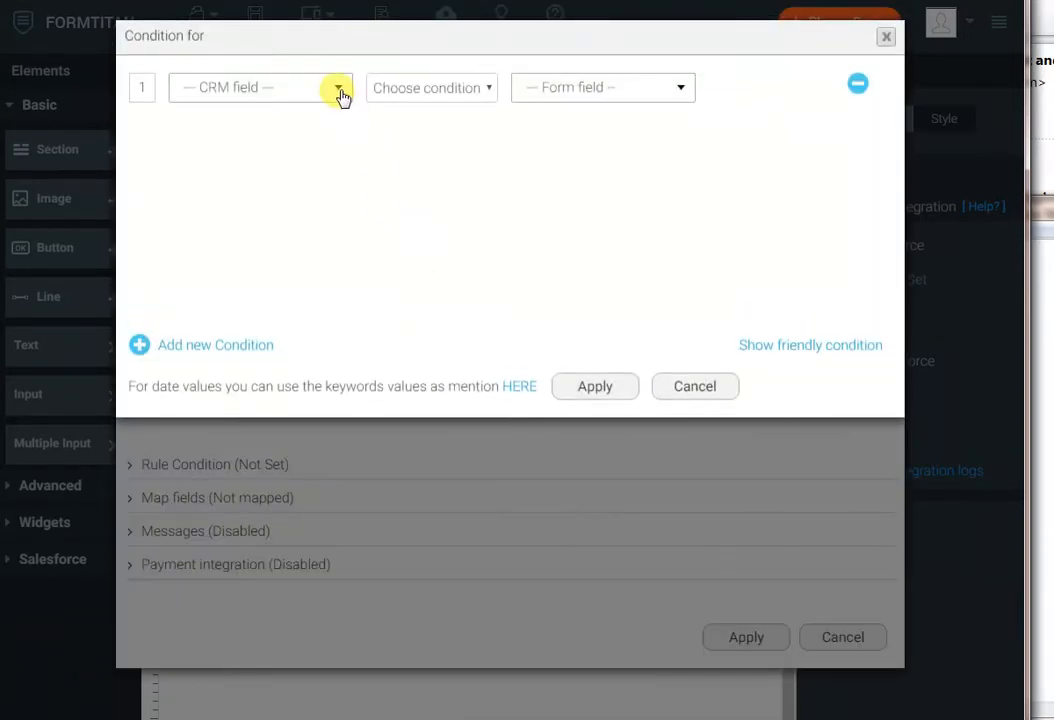
pyautogui.write('emai')
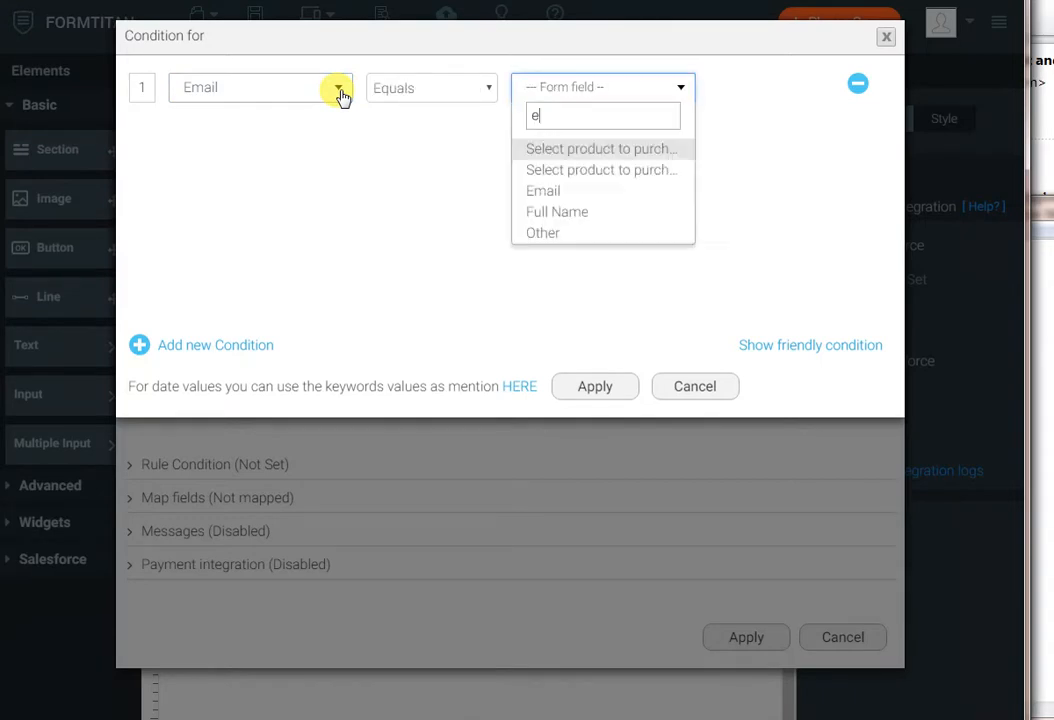
pyautogui.click(543, 190)
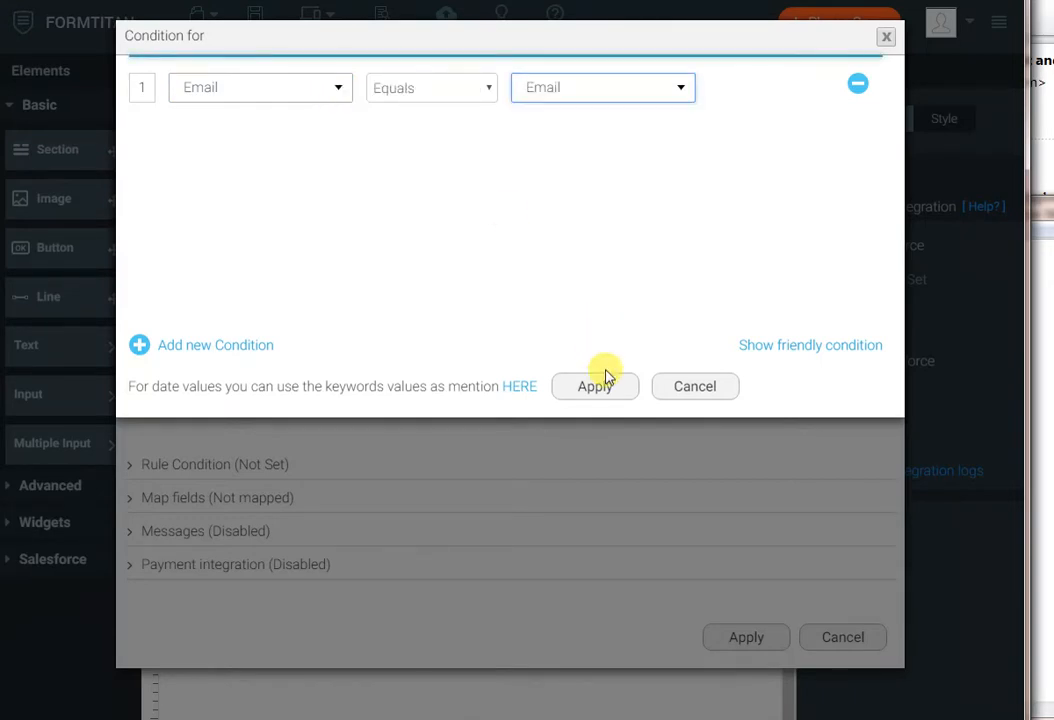
pyautogui.click(595, 386)
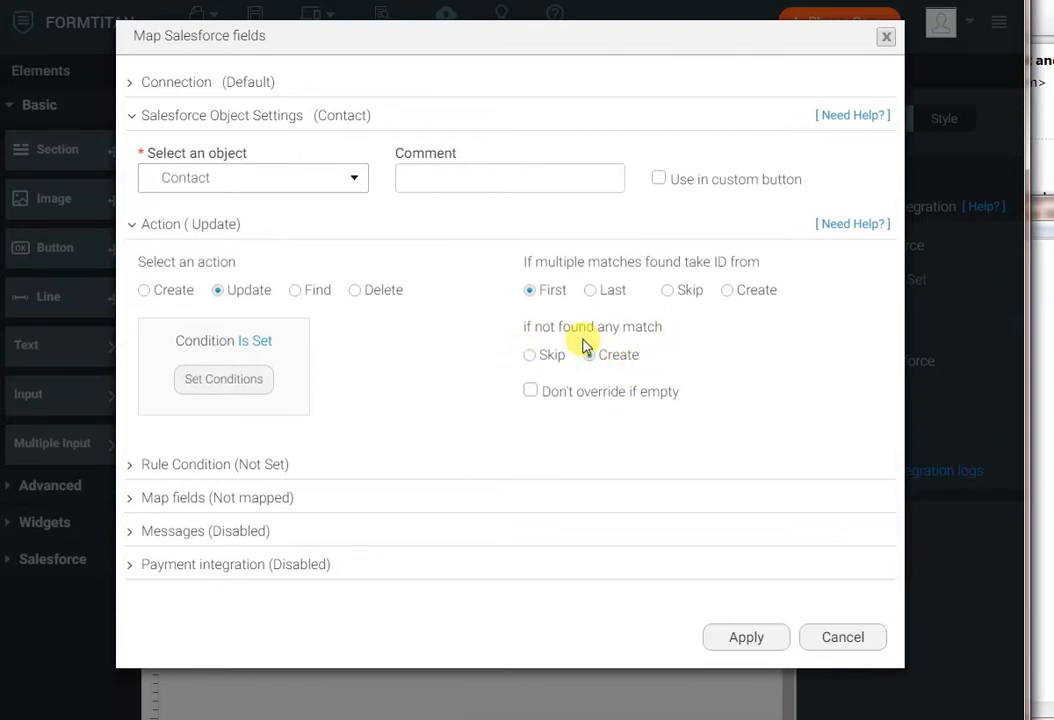
pyautogui.click(589, 354)
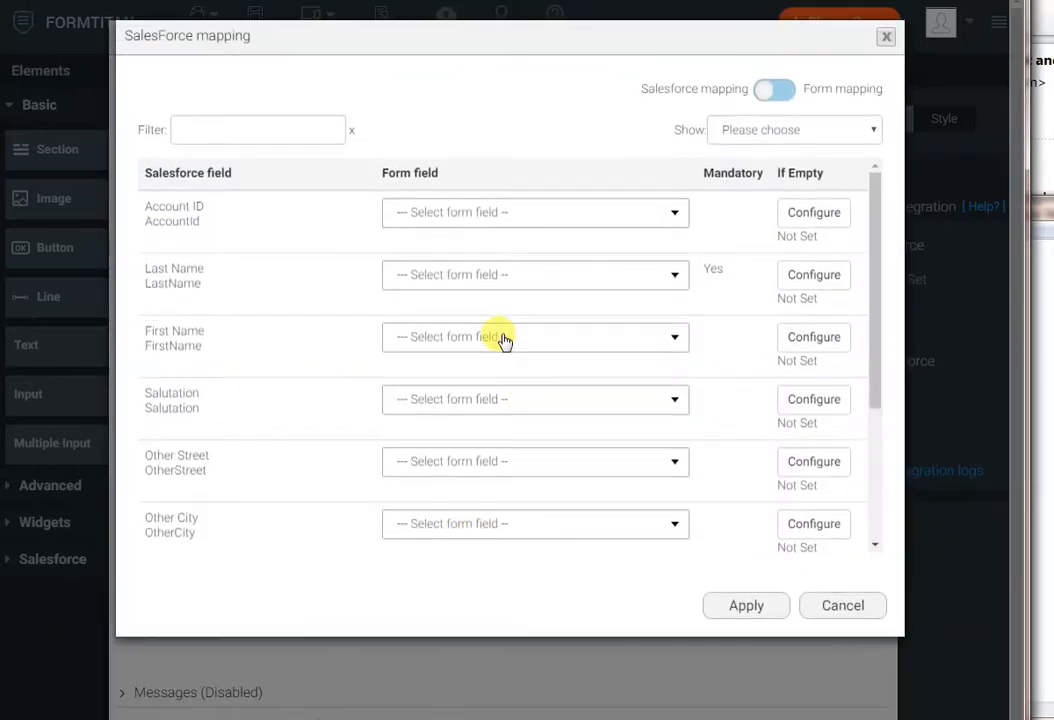
# - Map LastName, FirstName and Email to Full Name.Last Name, Full Name.First Name and Email
pyautogui.click(674, 274)
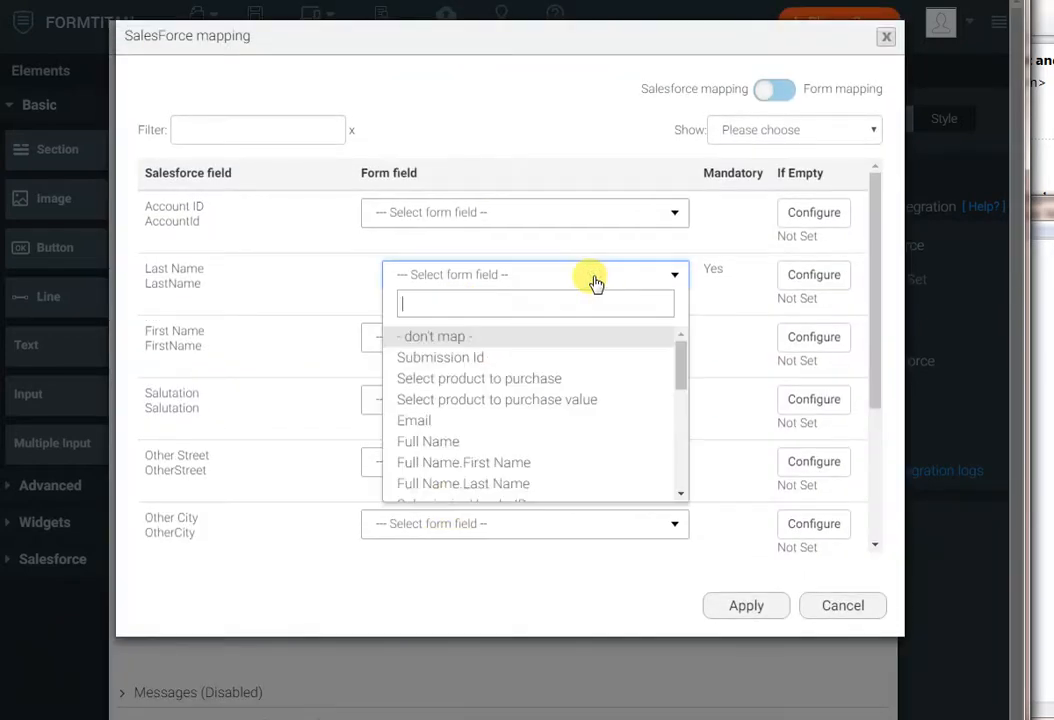
pyautogui.click(463, 483)
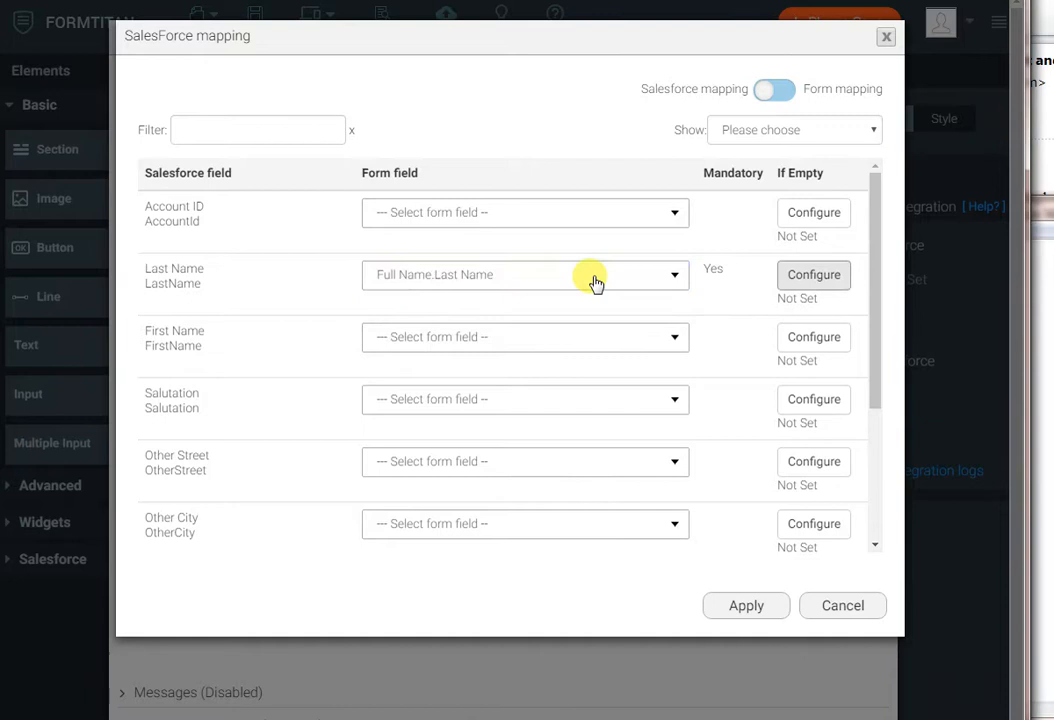
pyautogui.write('fir')
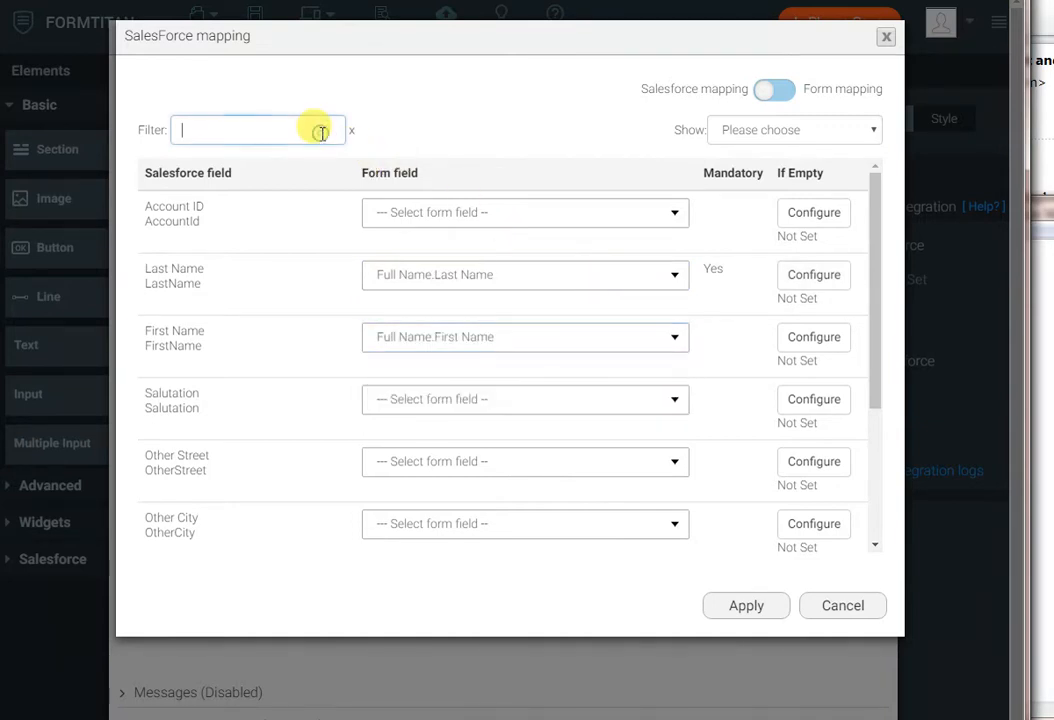
pyautogui.write('email')
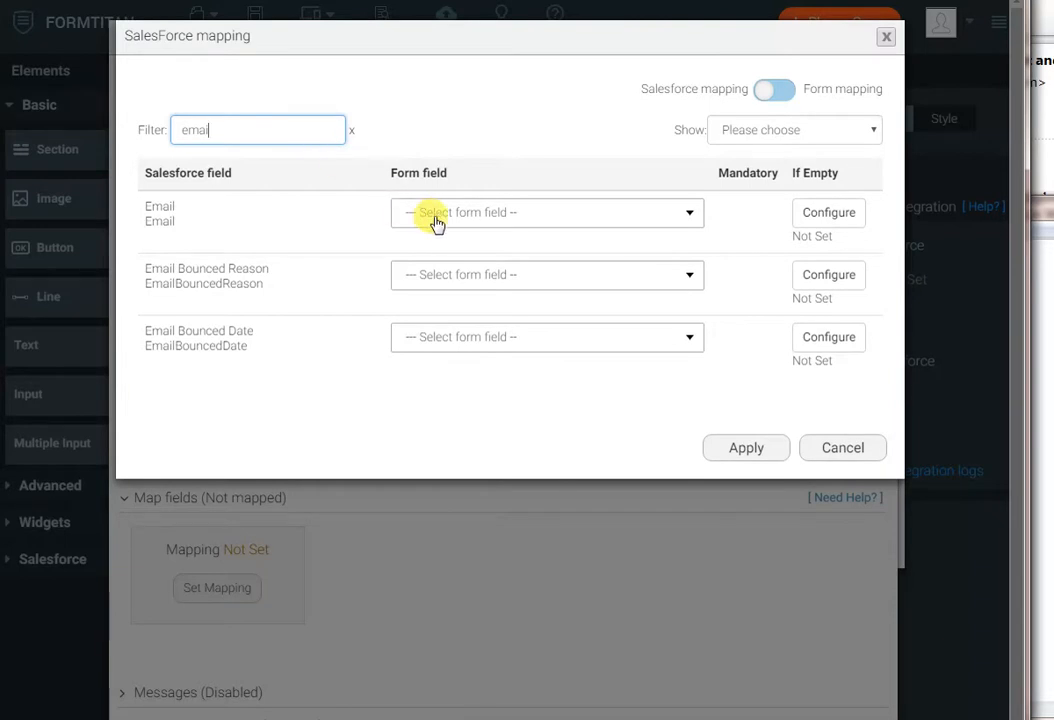
pyautogui.click(540, 212)
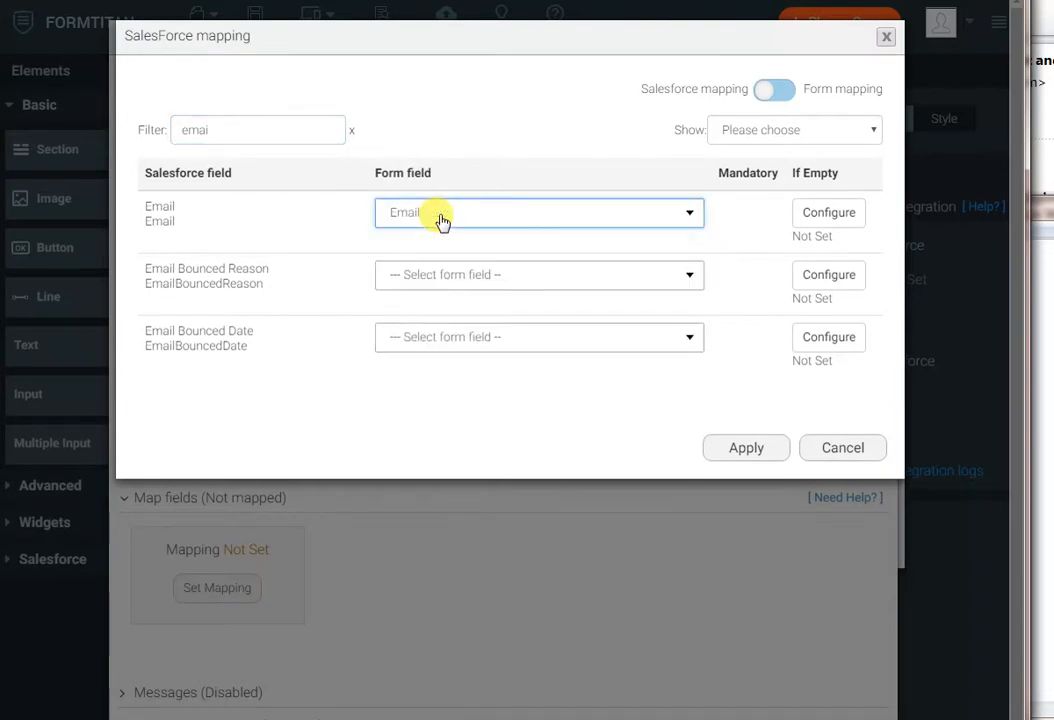
pyautogui.click(746, 447)
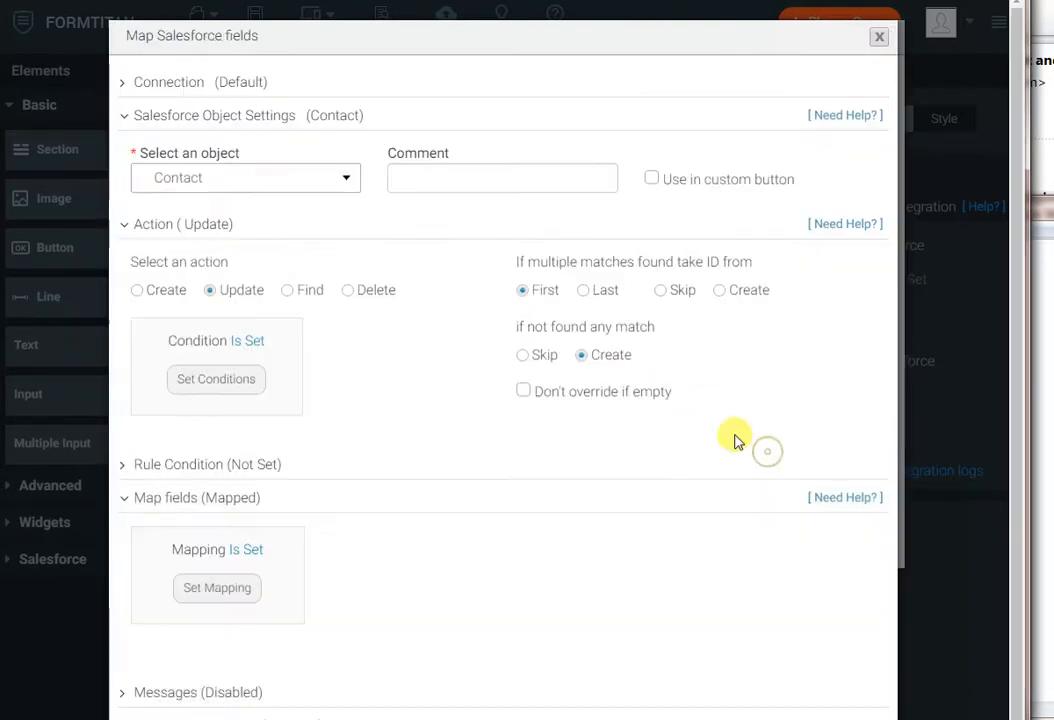
# - Tick 'Use for payment integration' on the Contact mapping
pyautogui.scroll(-3)
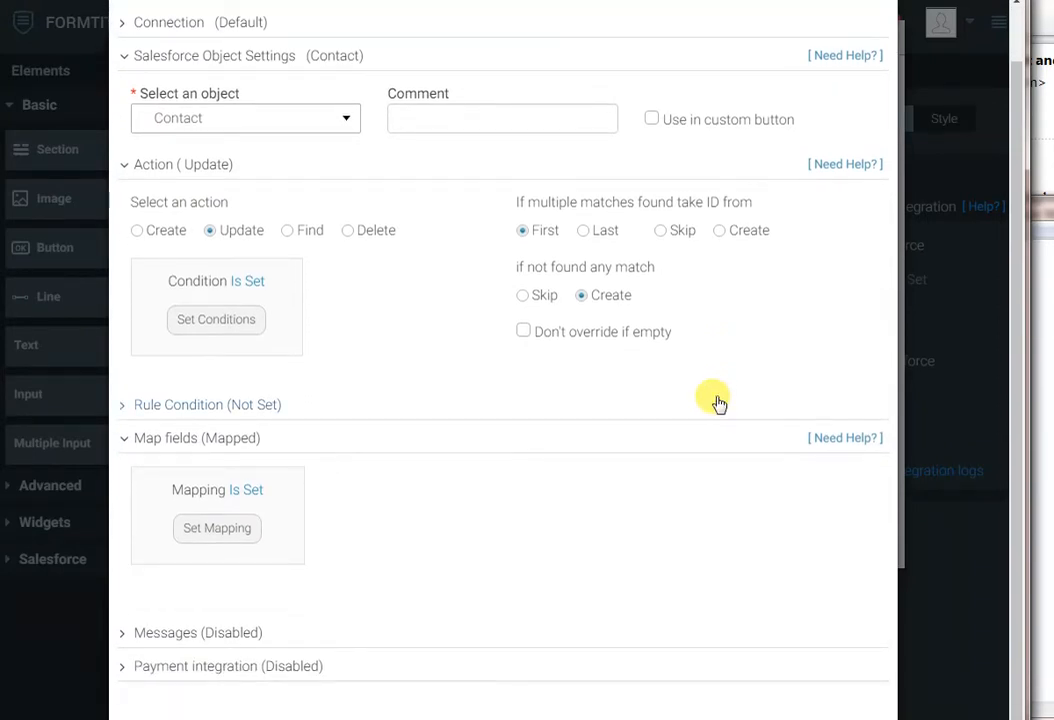
pyautogui.scroll(-3)
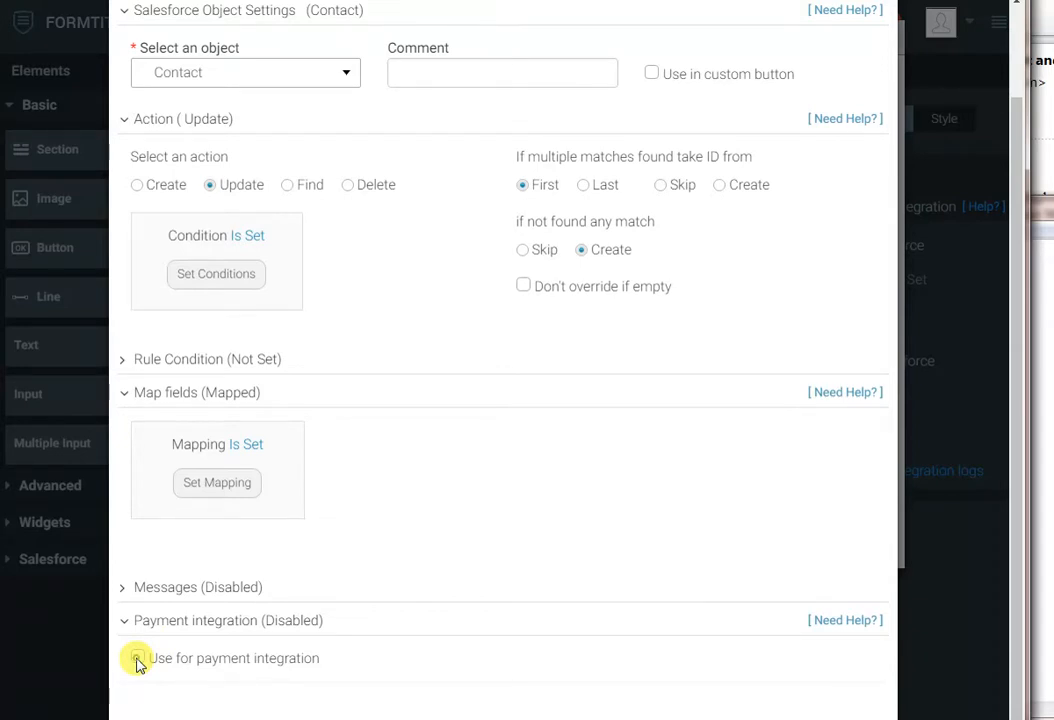
pyautogui.click(139, 658)
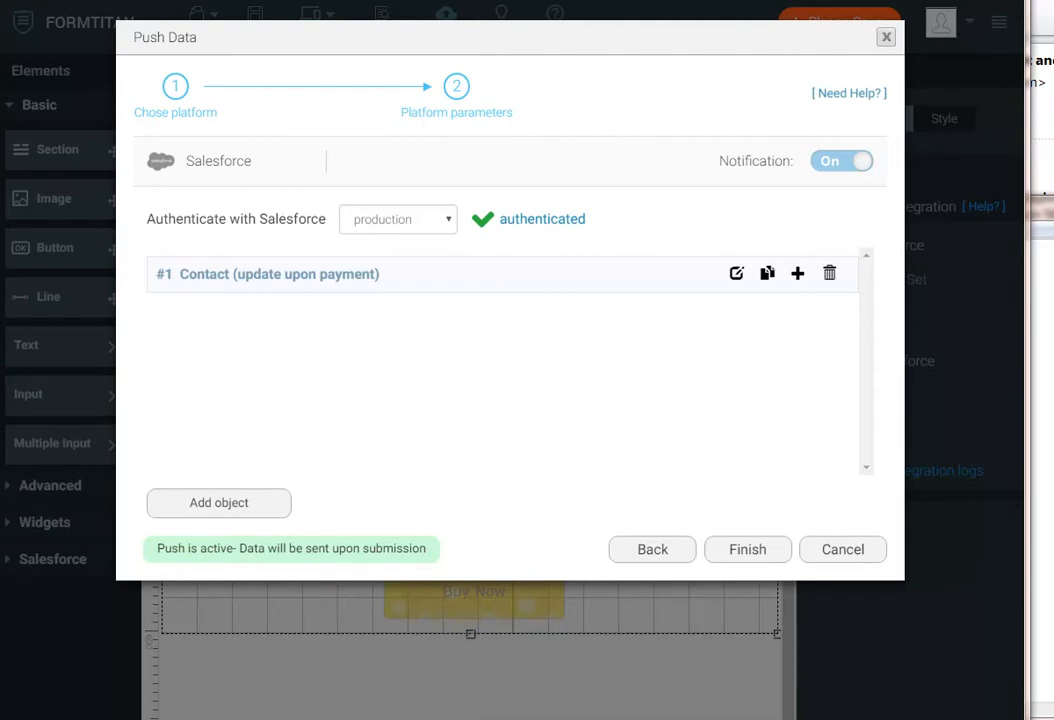
pyautogui.moveTo(797, 273)
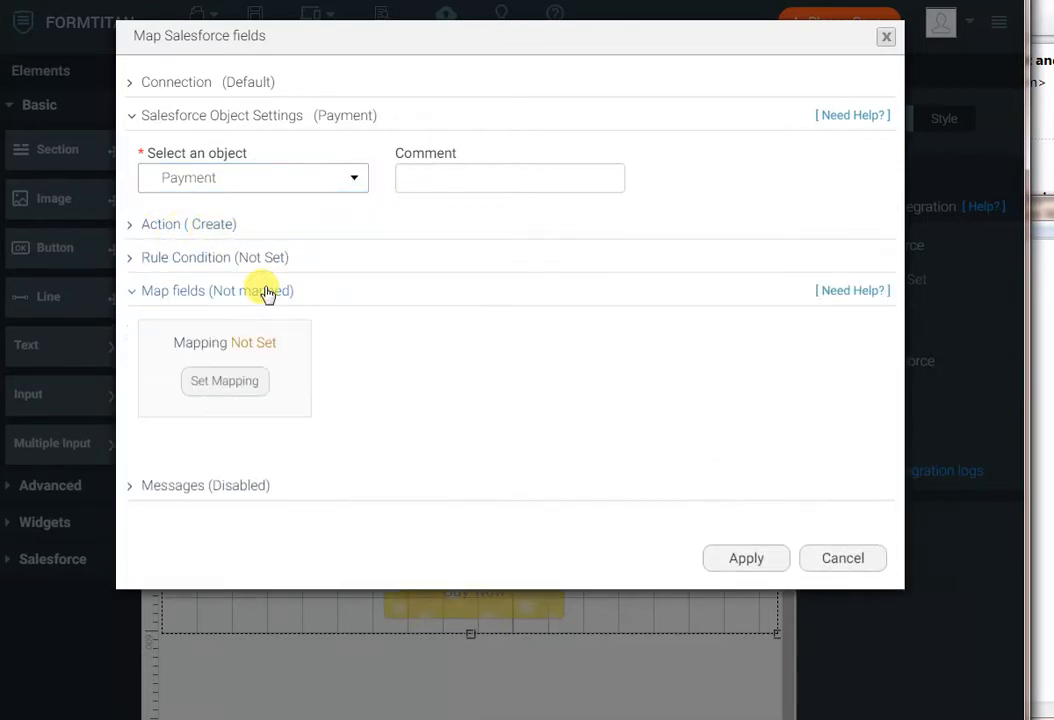
# - Add a Payment mapping named after the chosen product, with Amount from payment parameters
pyautogui.click(224, 381)
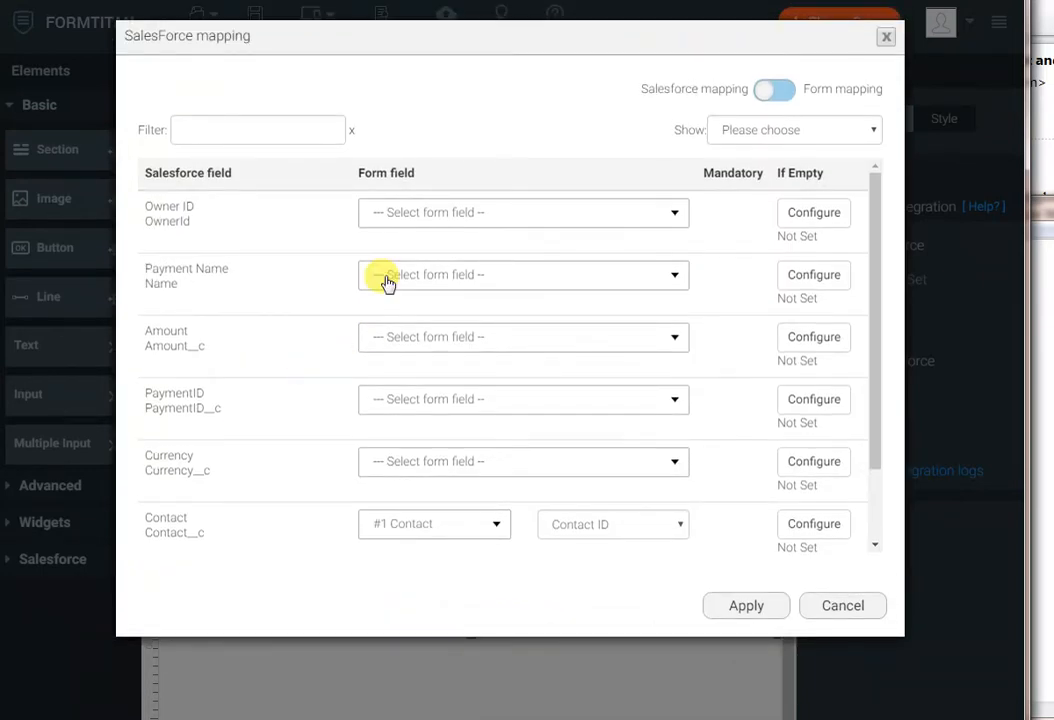
pyautogui.click(522, 275)
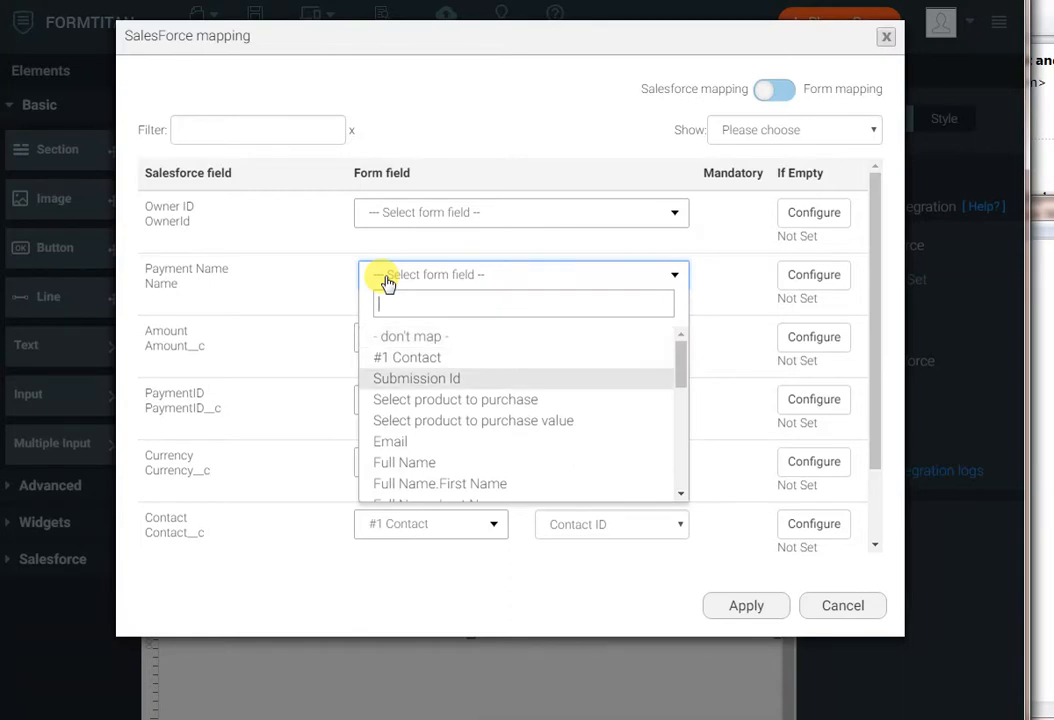
pyautogui.click(455, 399)
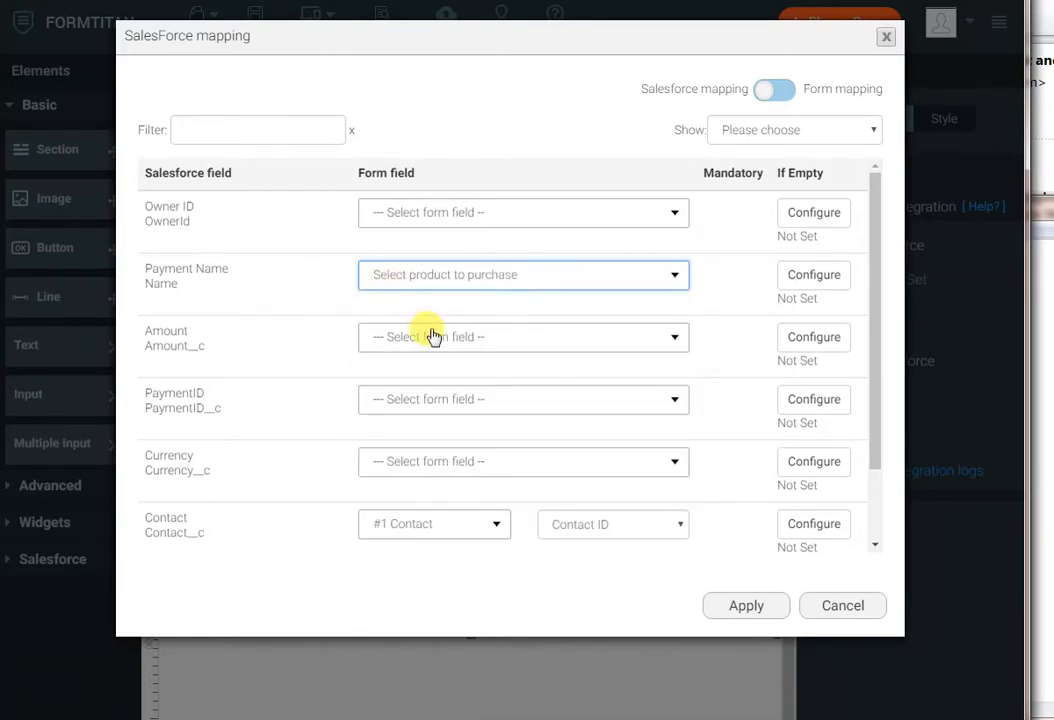
pyautogui.write('para')
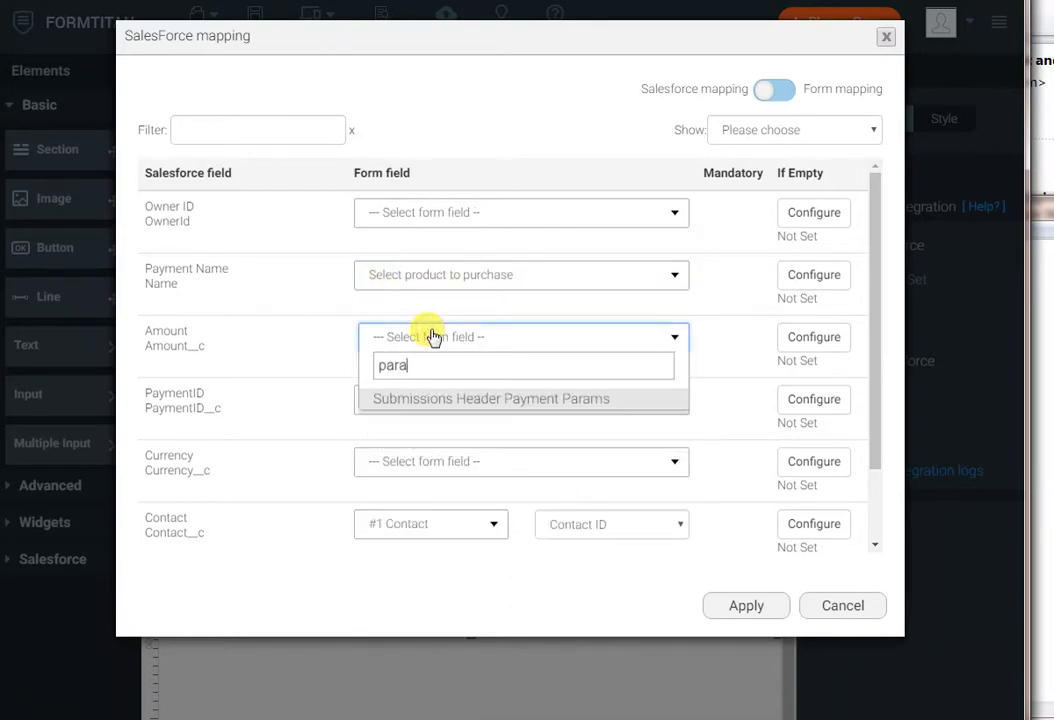
pyautogui.click(490, 398)
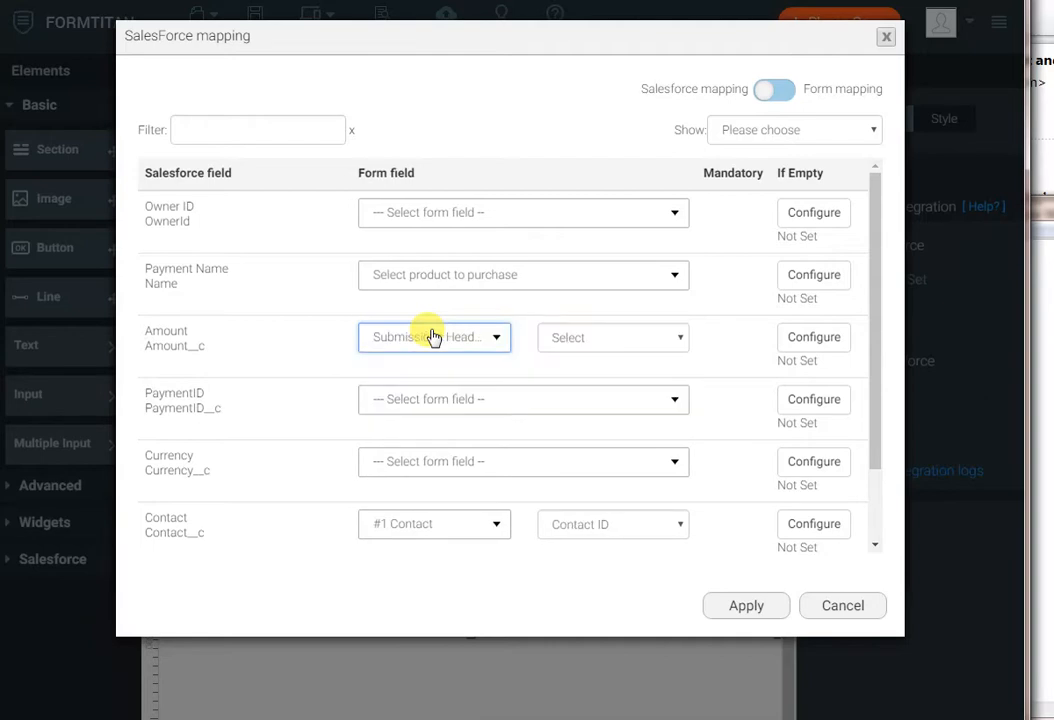
pyautogui.click(434, 337)
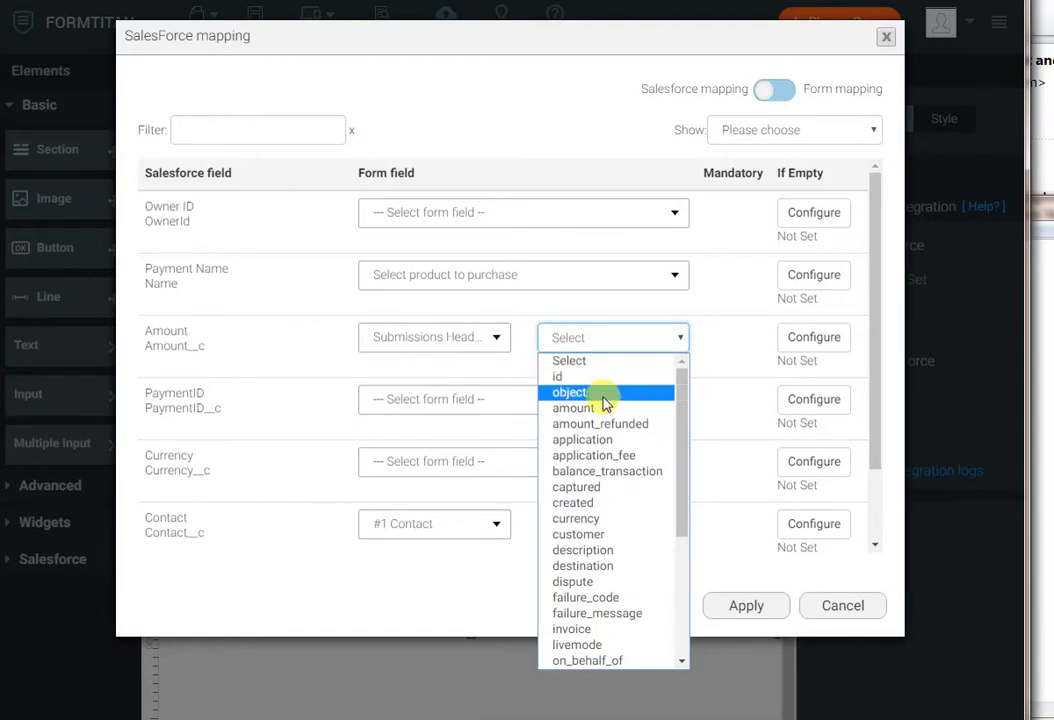
pyautogui.click(574, 408)
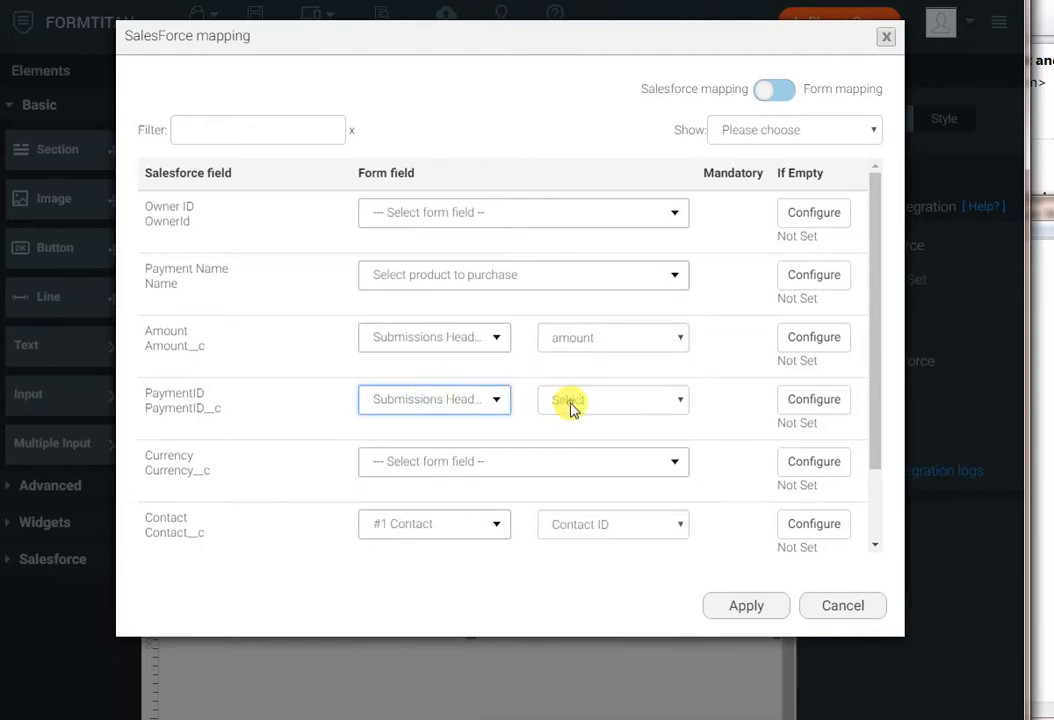
# - Map PaymentID, Currency and Status from payment parameters, then apply and save
pyautogui.click(613, 399)
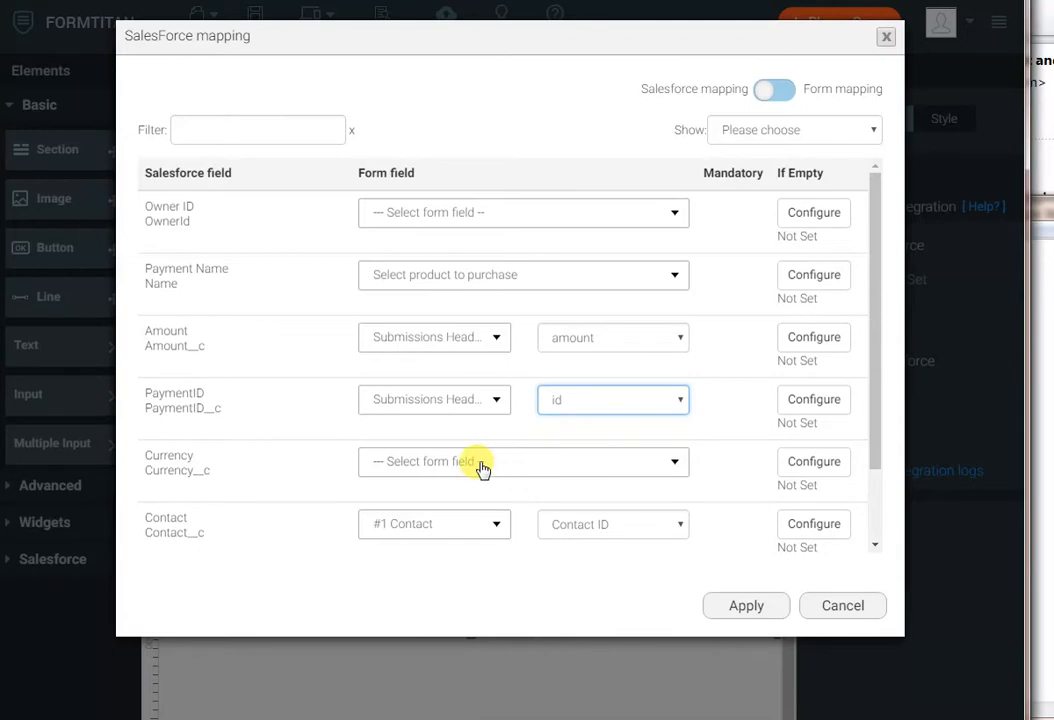
pyautogui.write('para')
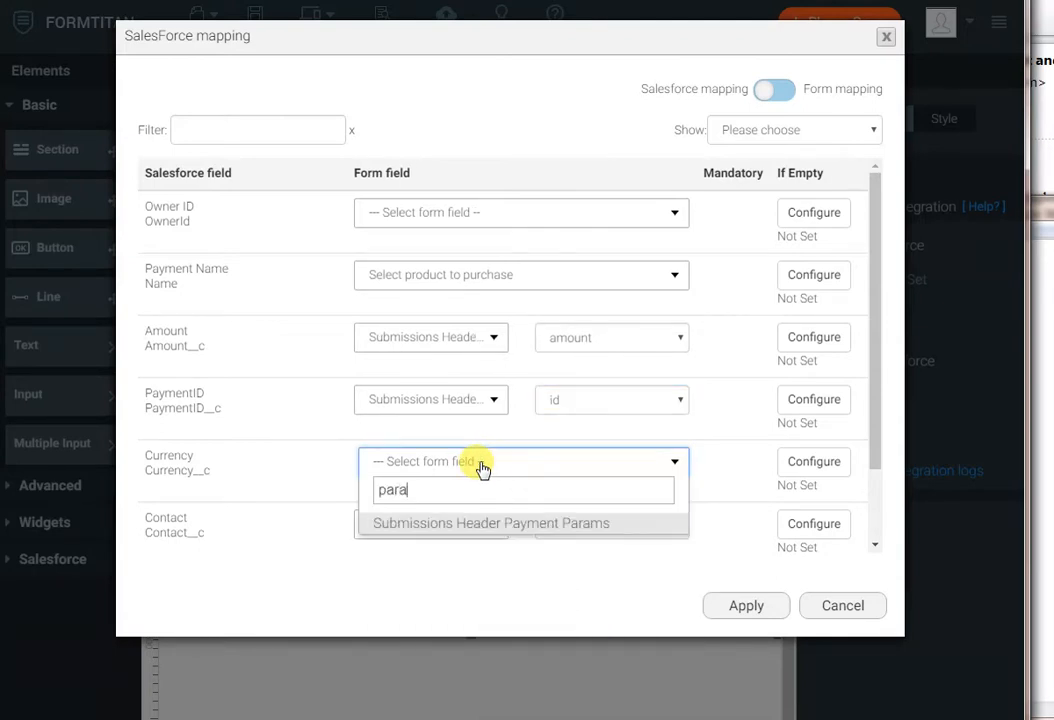
pyautogui.click(490, 523)
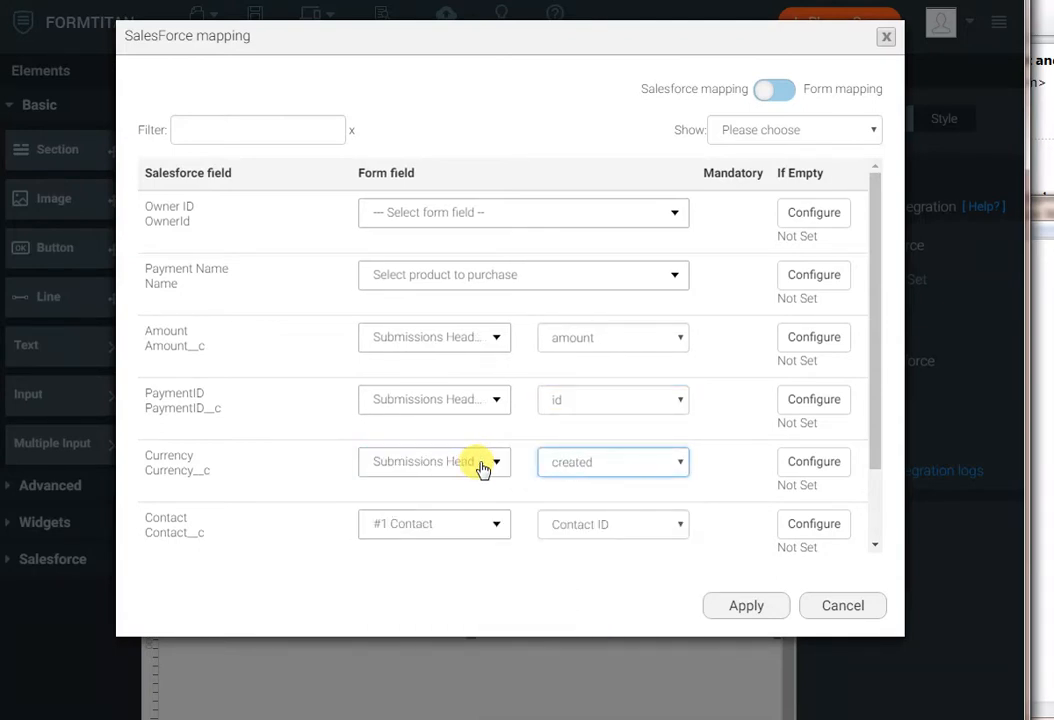
pyautogui.click(613, 461)
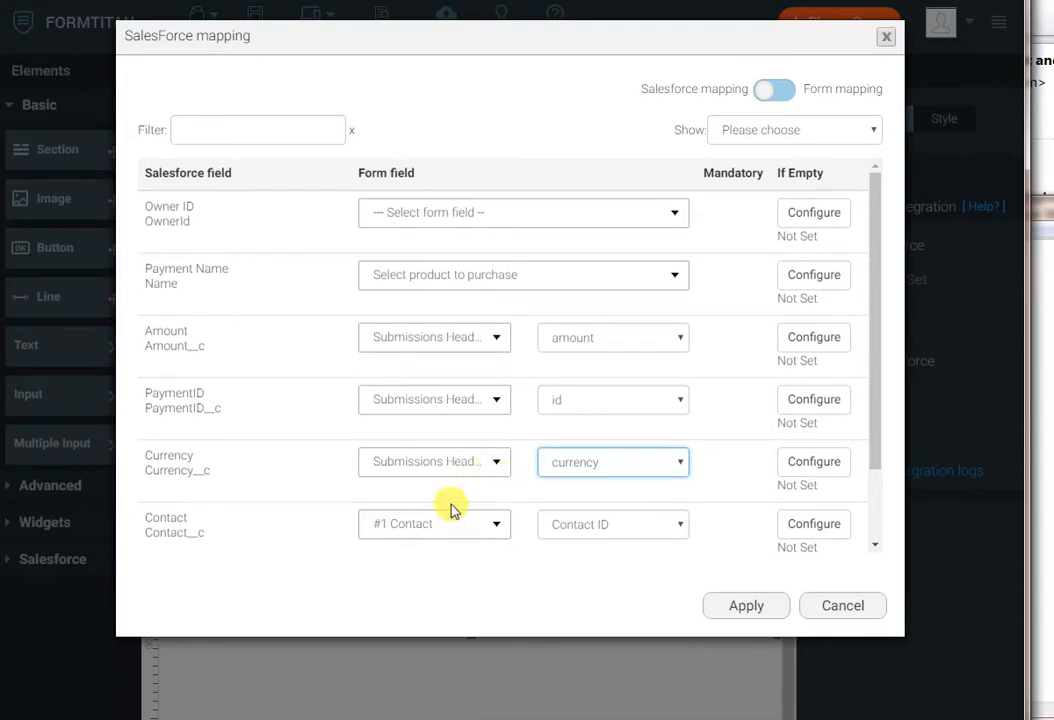
pyautogui.moveTo(305, 523)
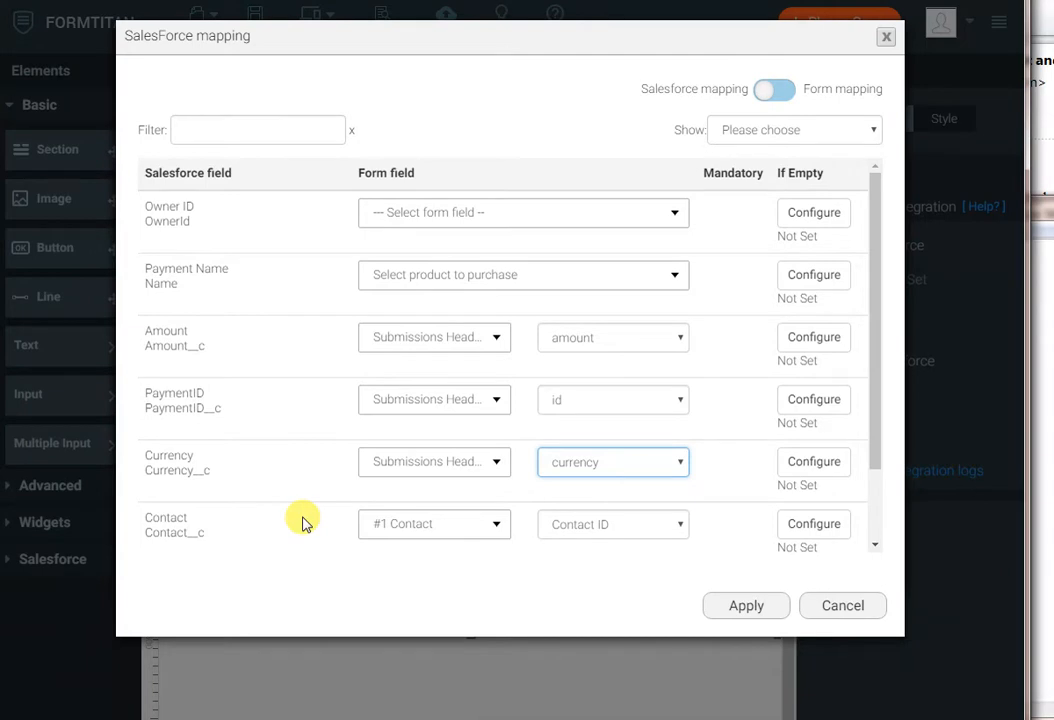
pyautogui.scroll(-3)
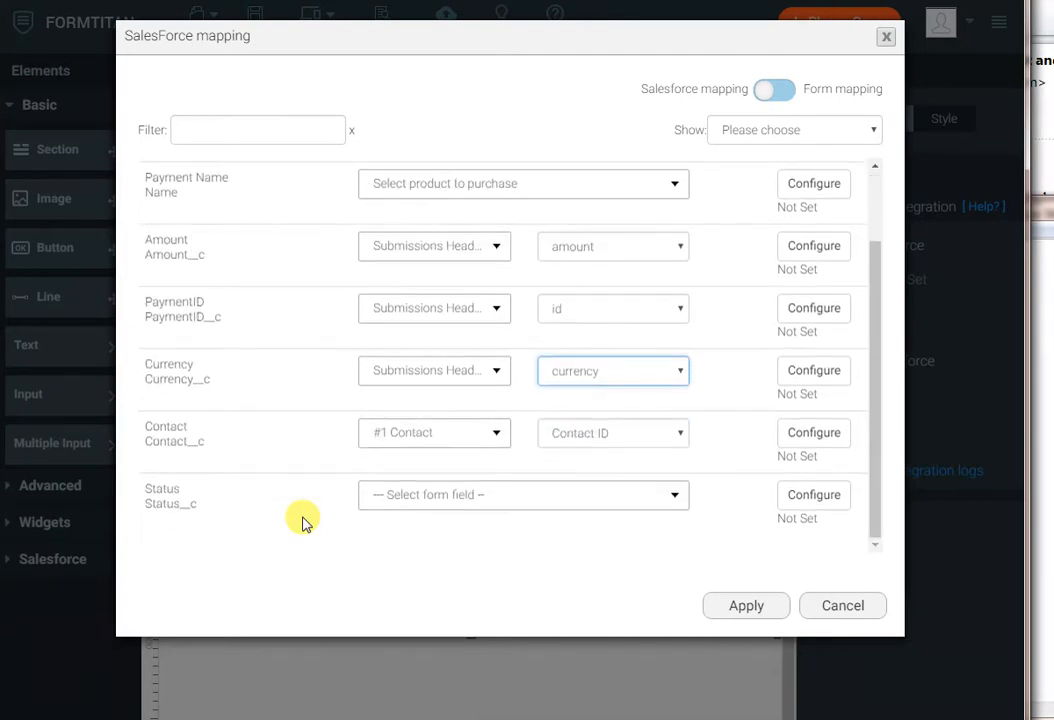
pyautogui.click(523, 494)
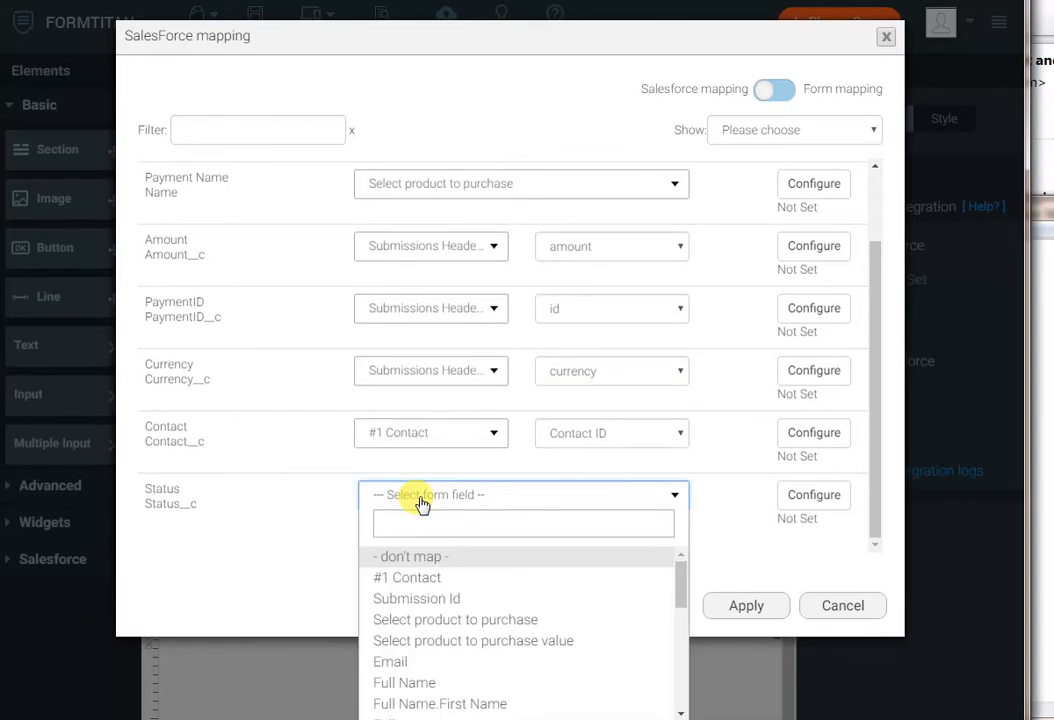
pyautogui.click(411, 577)
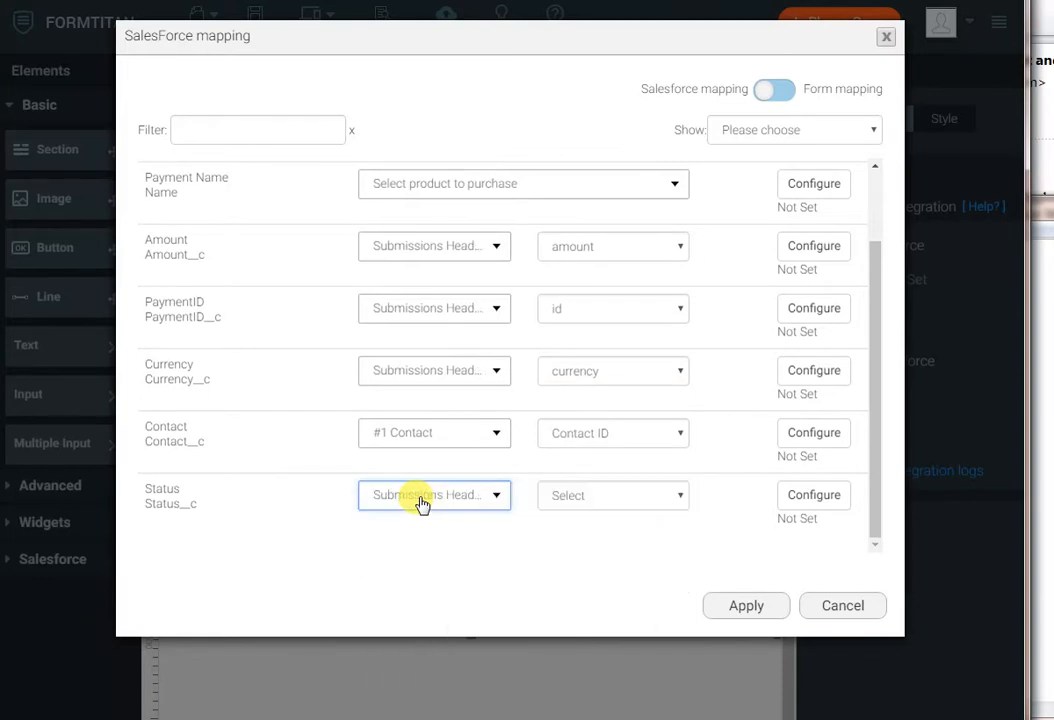
pyautogui.click(613, 495)
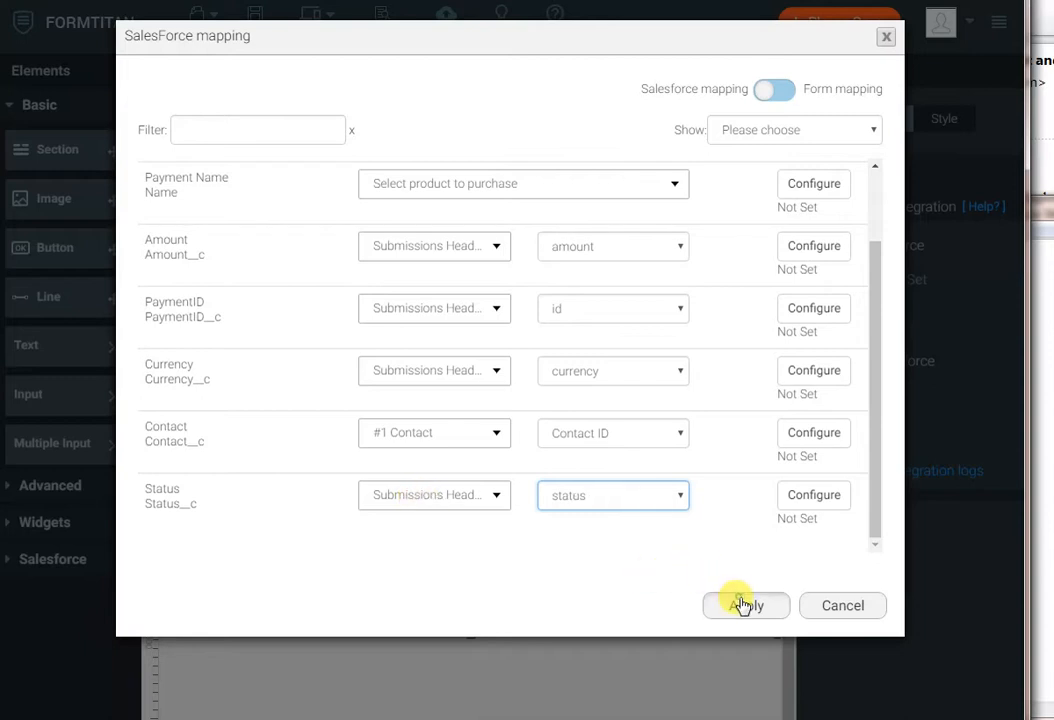
pyautogui.click(746, 605)
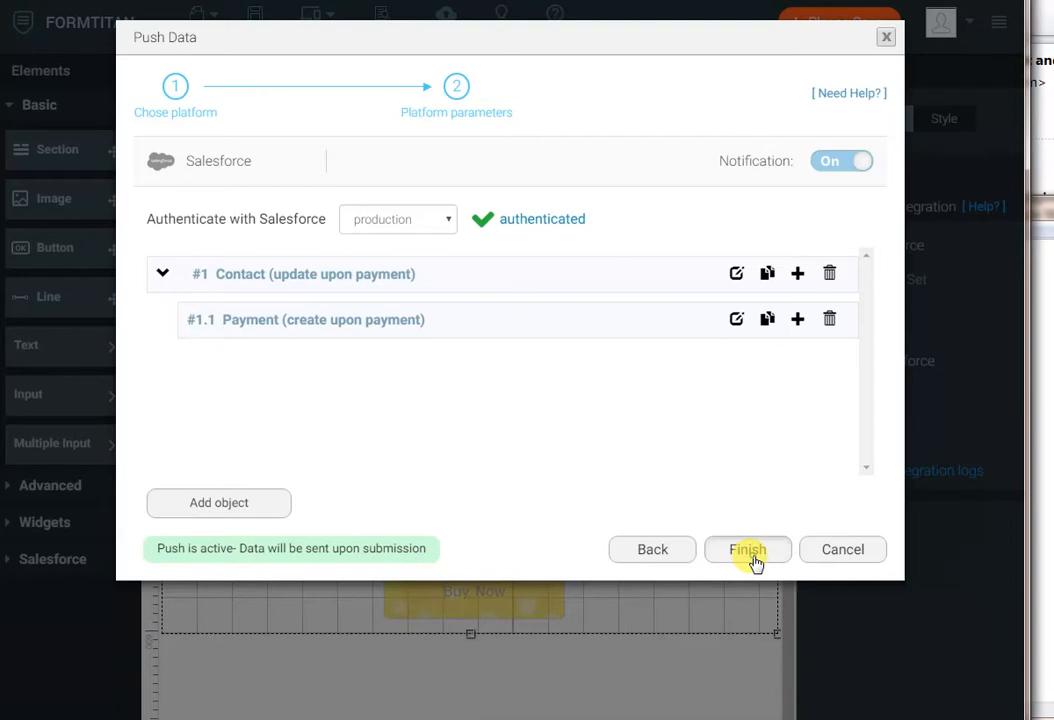
pyautogui.click(748, 549)
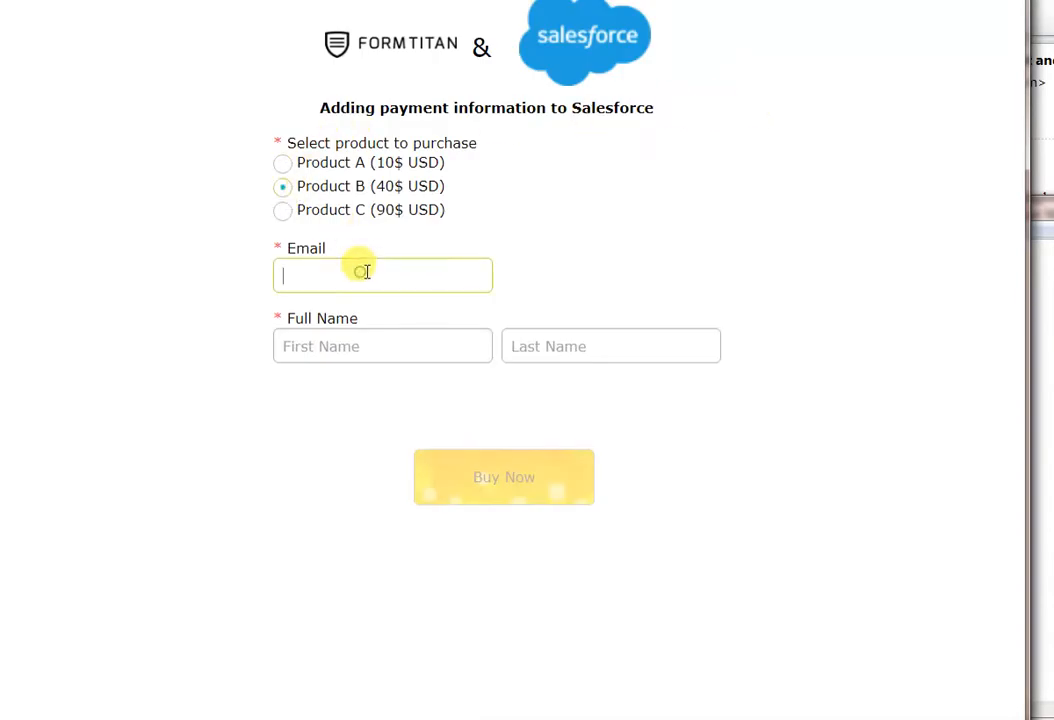
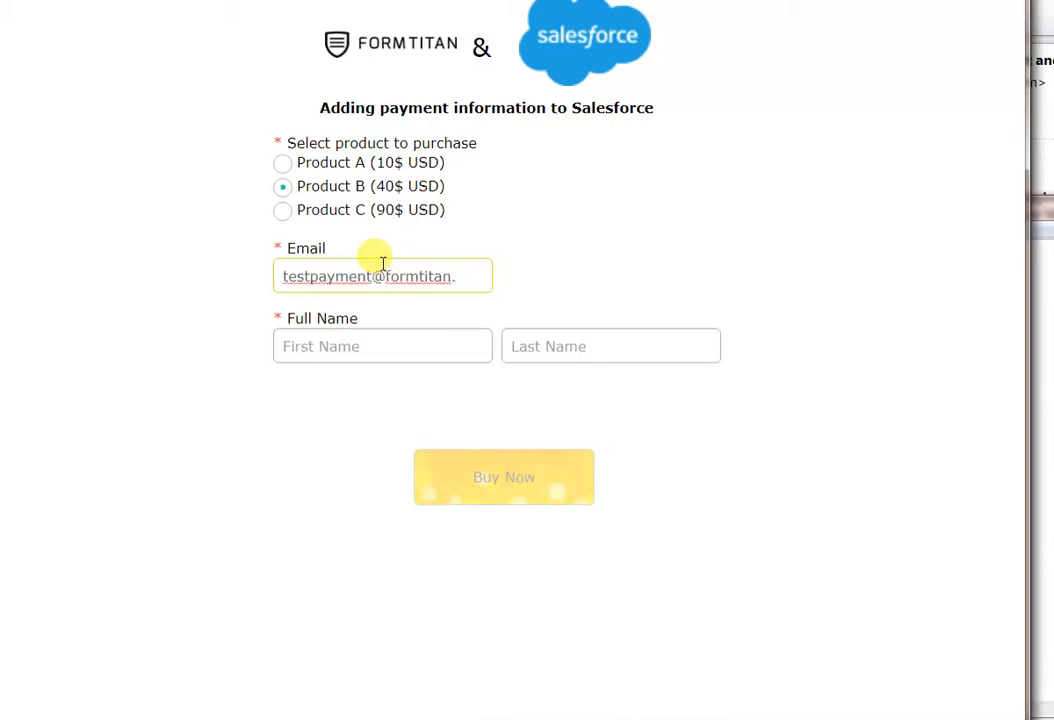
# - Submit the live form for Product B with the testpayment email and name Test Payment
pyautogui.write('Tes')
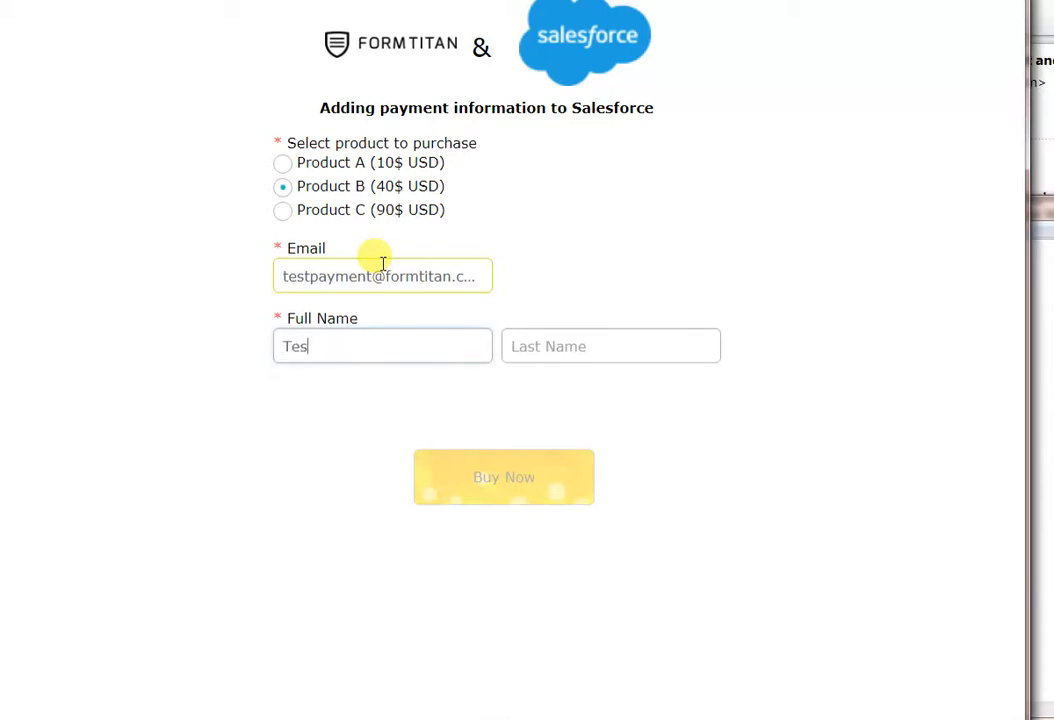
pyautogui.write('Payment')
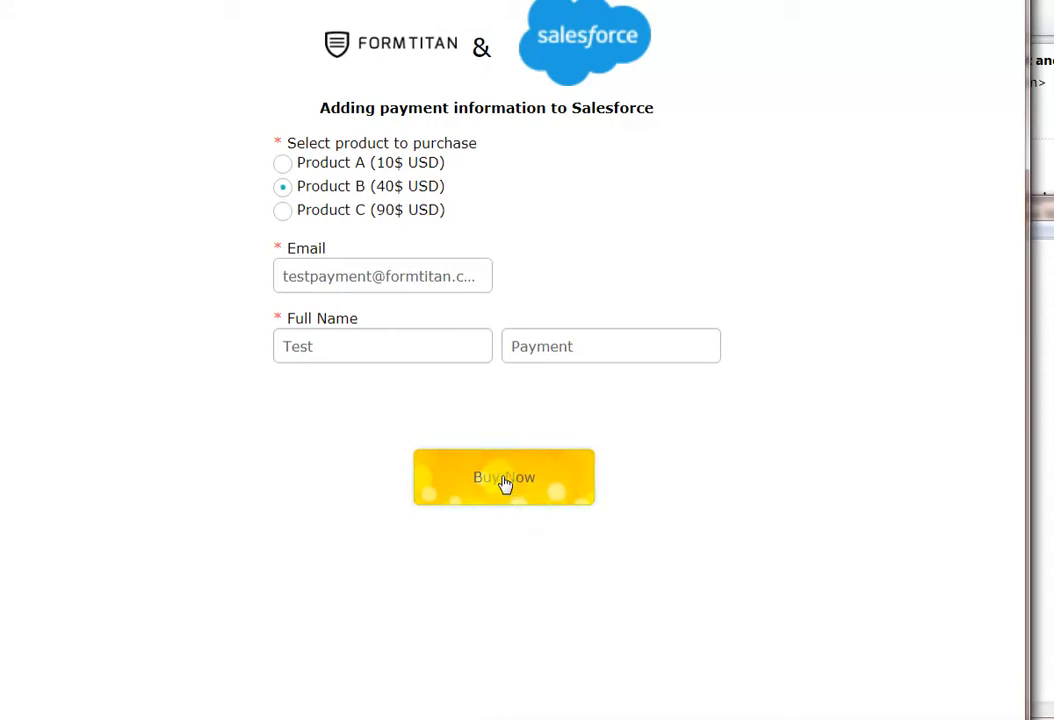
pyautogui.click(504, 477)
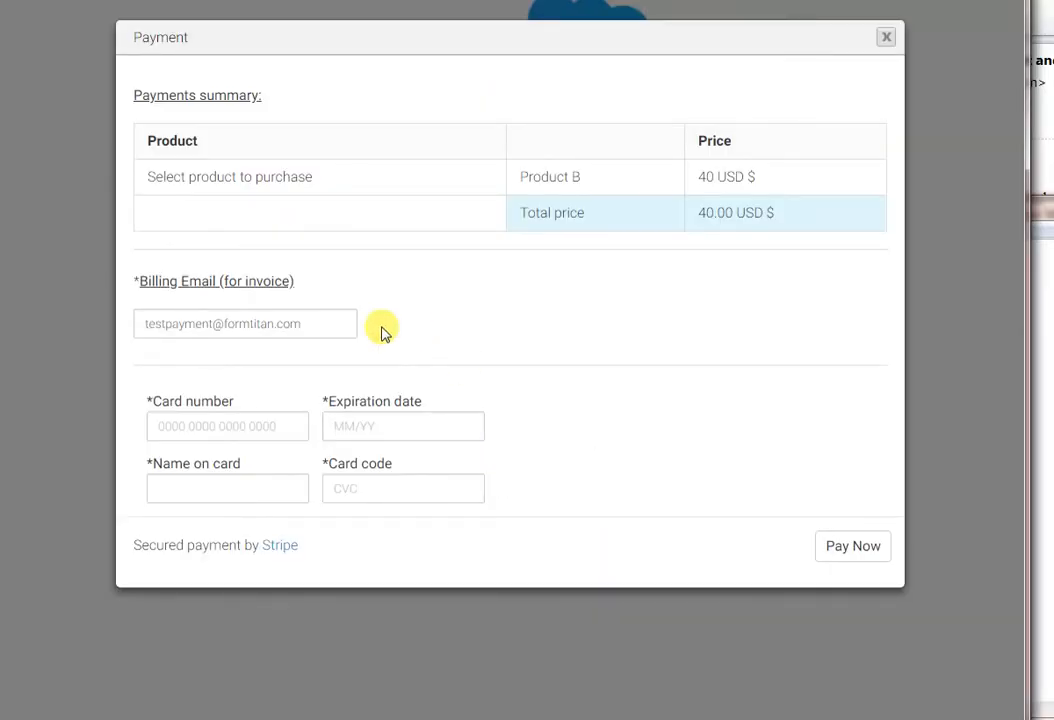
# - Pay with test card 4242…, expiry 12/20 and CVC 123
pyautogui.click(227, 426)
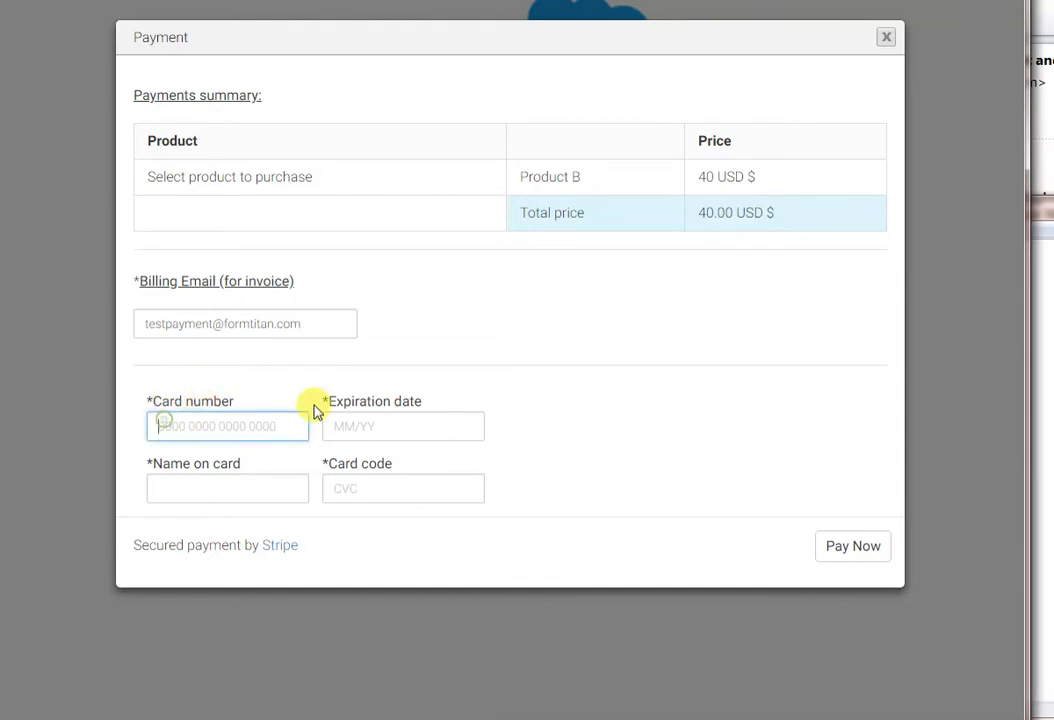
pyautogui.write('424242424242')
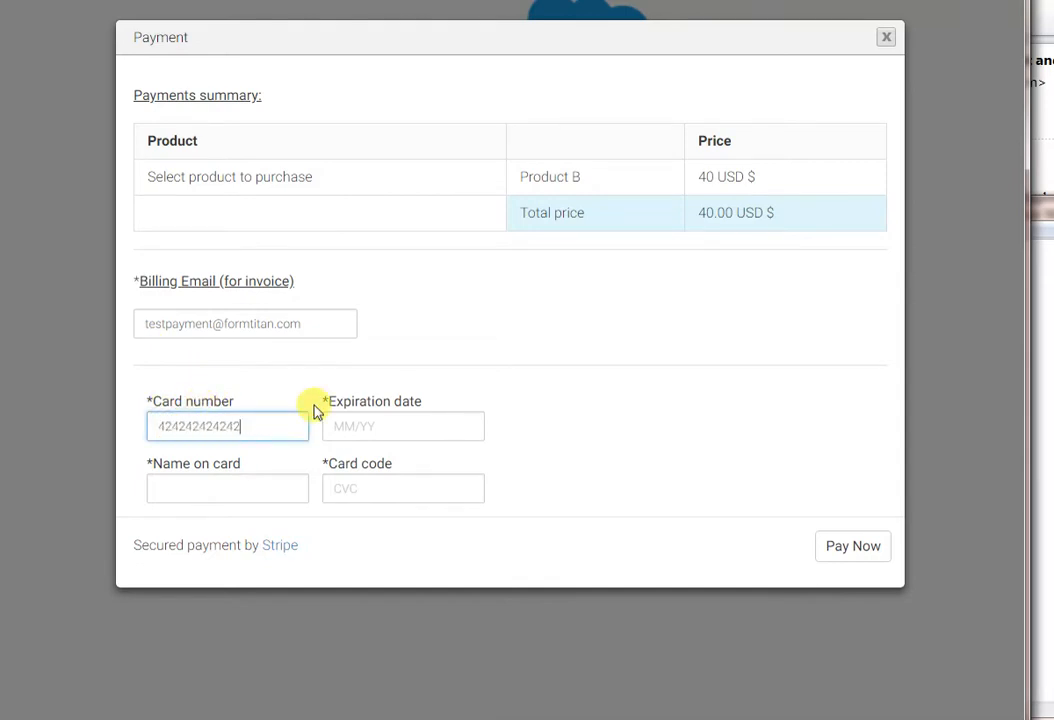
pyautogui.write('12/20')
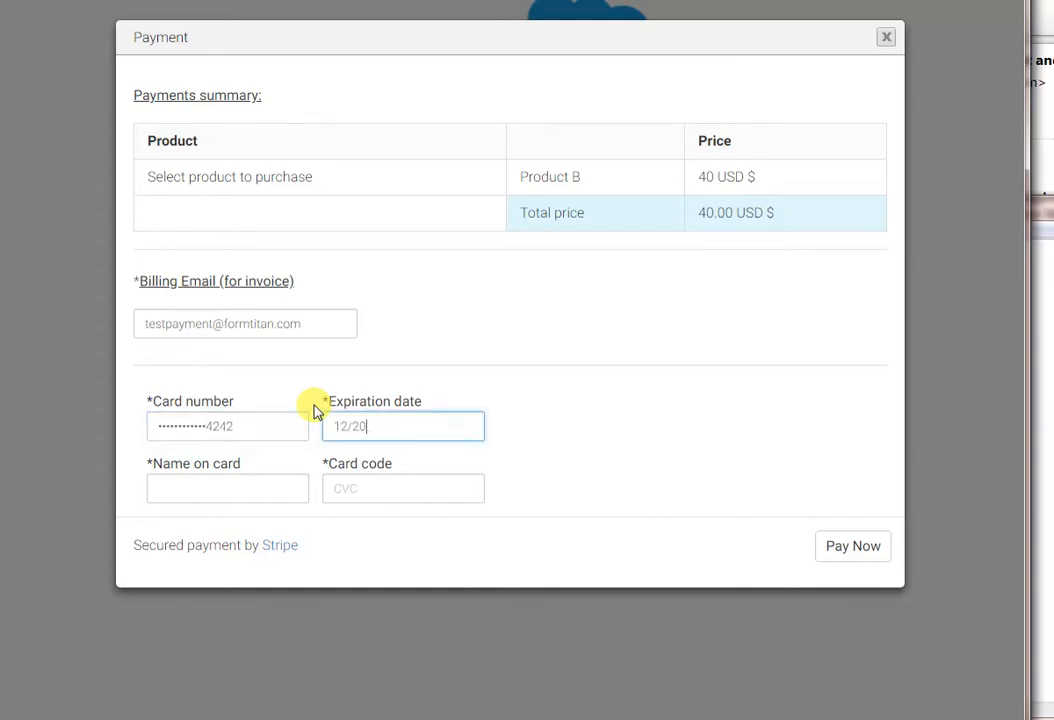
pyautogui.write('123')
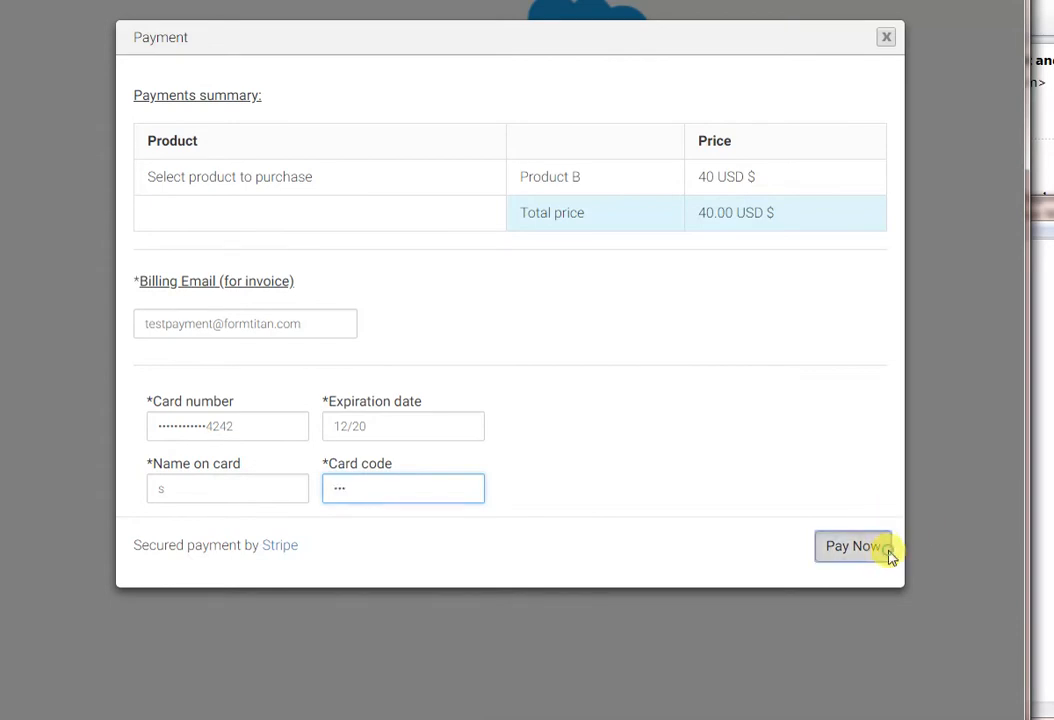
pyautogui.click(852, 546)
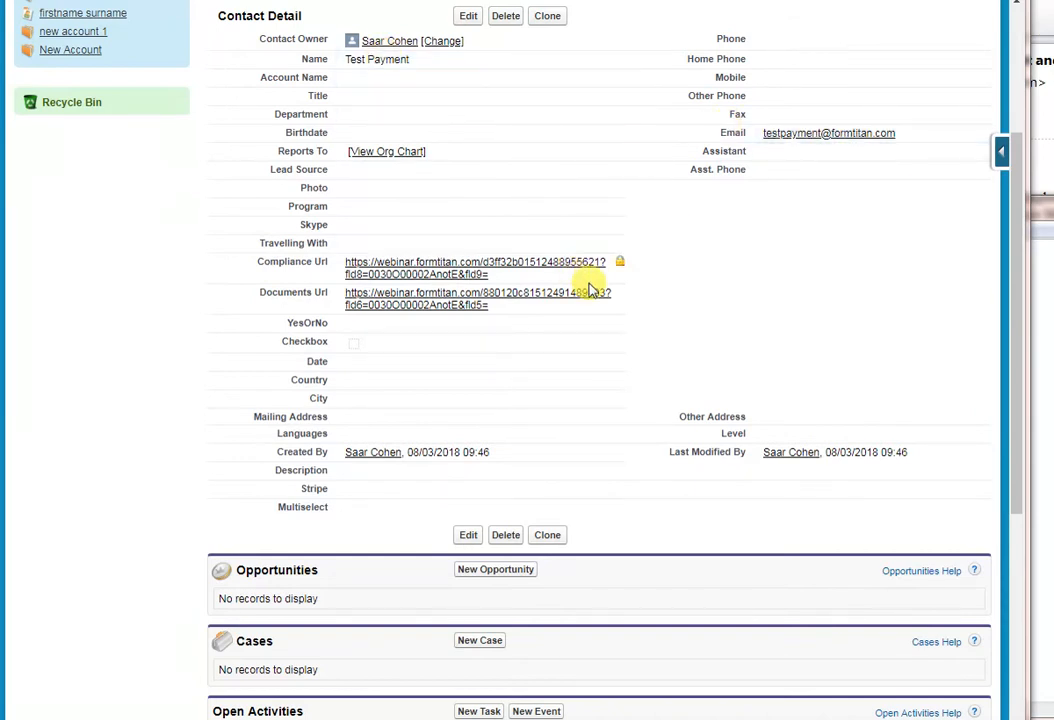
# - Open the Product B payment record from Test Payment's Payments related list
pyautogui.scroll(-3)
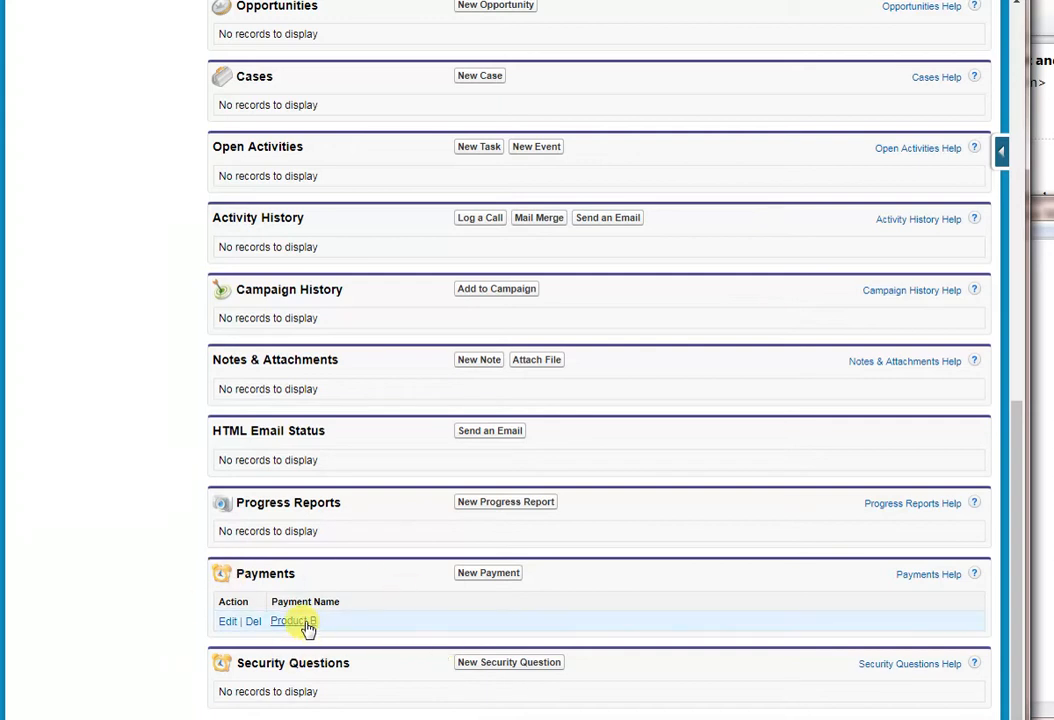
pyautogui.click(290, 621)
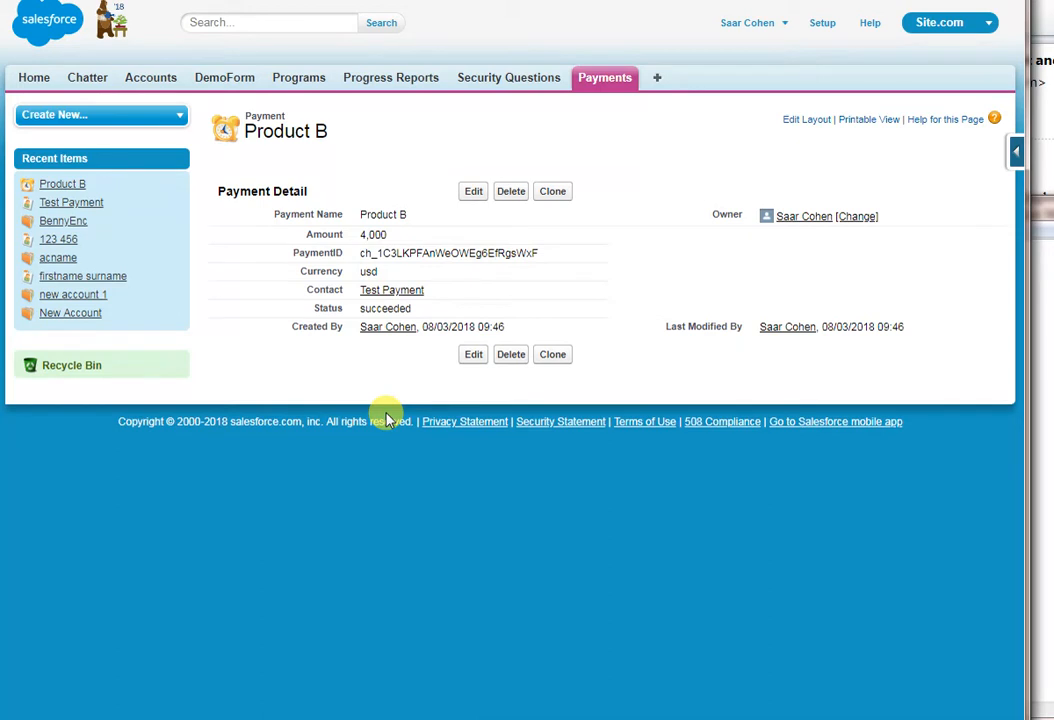
pyautogui.moveTo(393, 400)
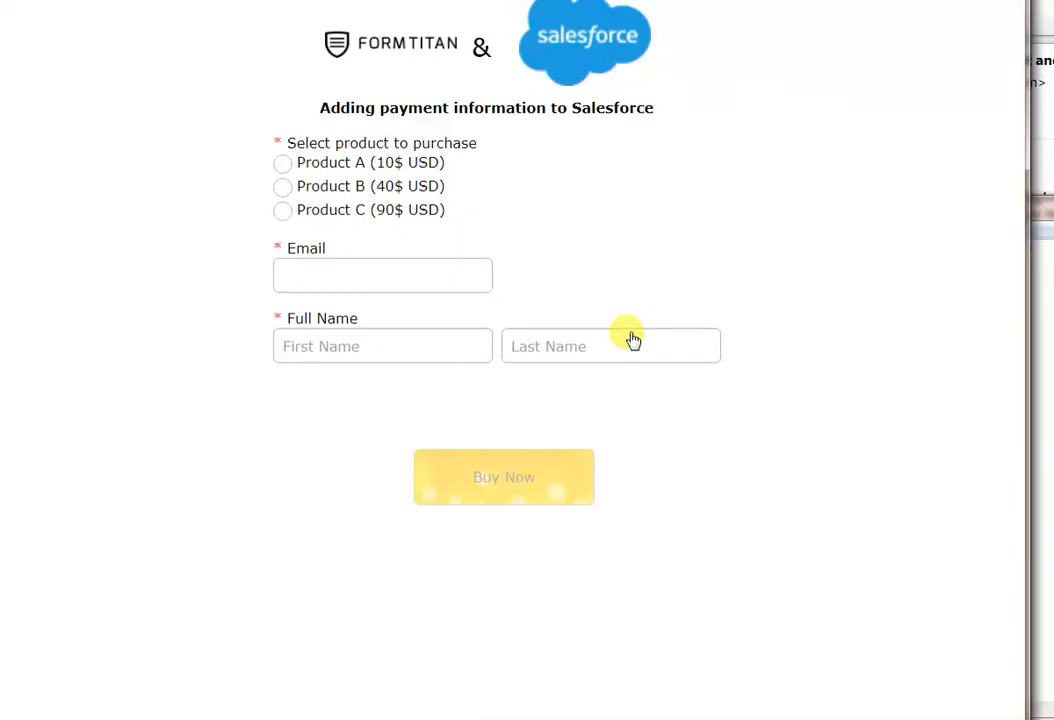
# - Order Product C as Test1 Payment with the test email and submit the form
pyautogui.click(282, 210)
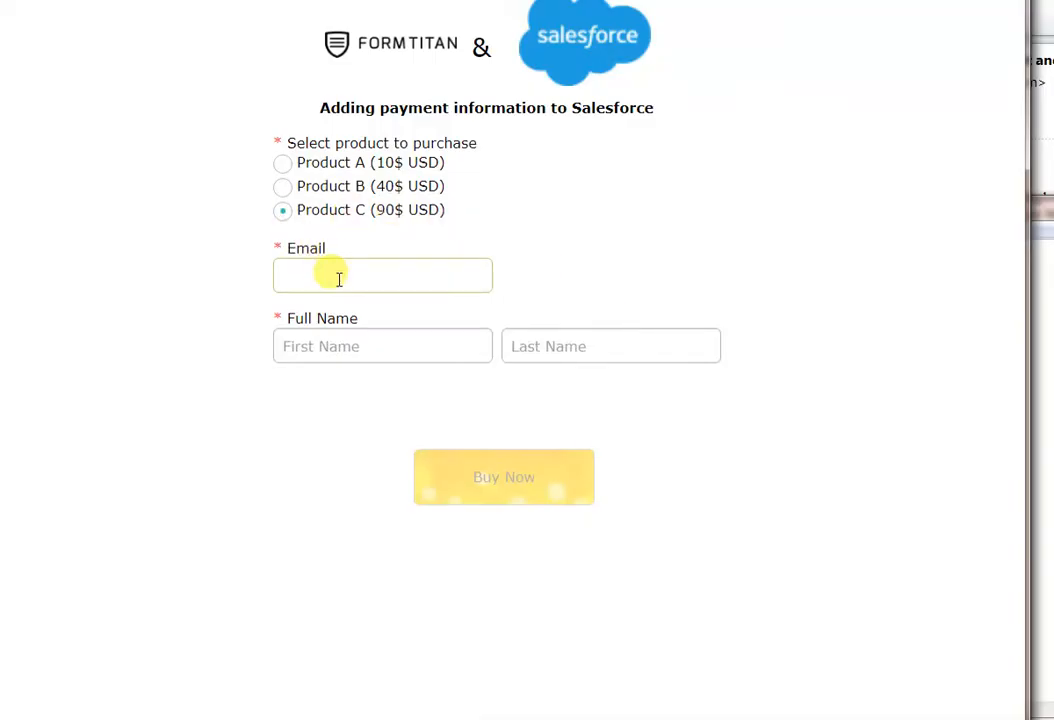
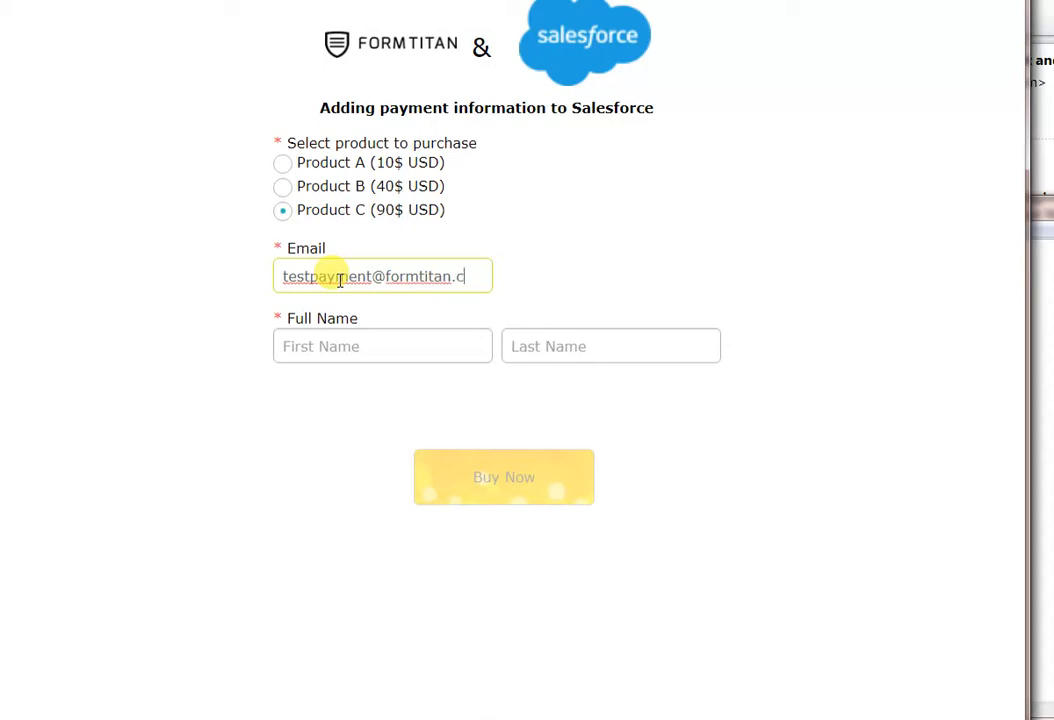
pyautogui.write('Te')
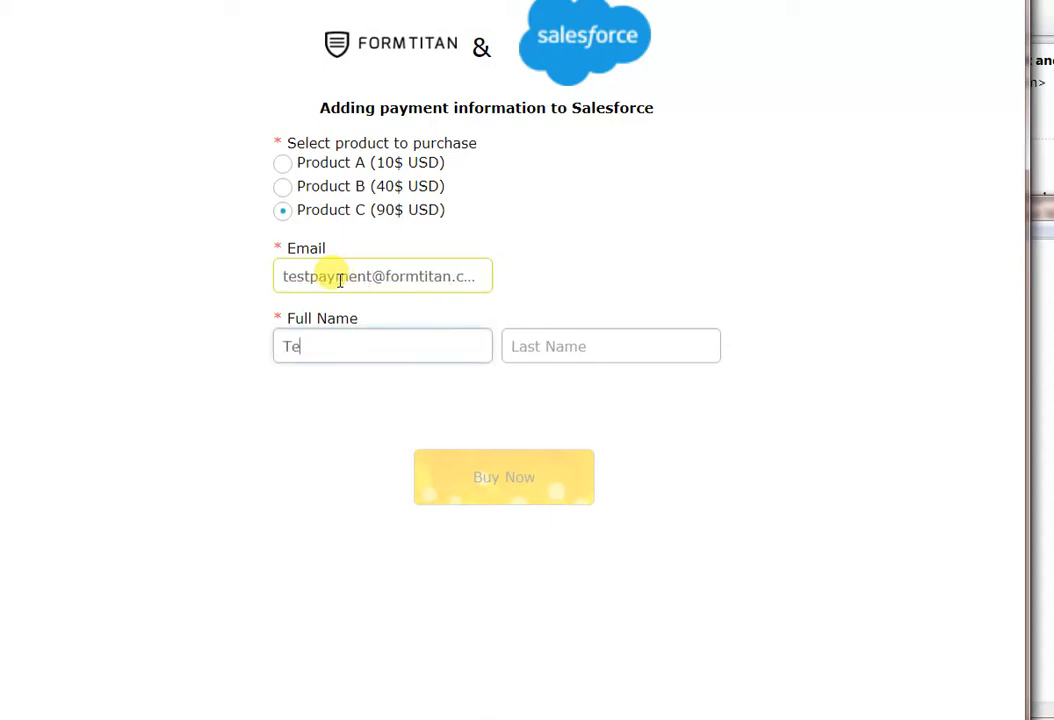
pyautogui.write('Payment')
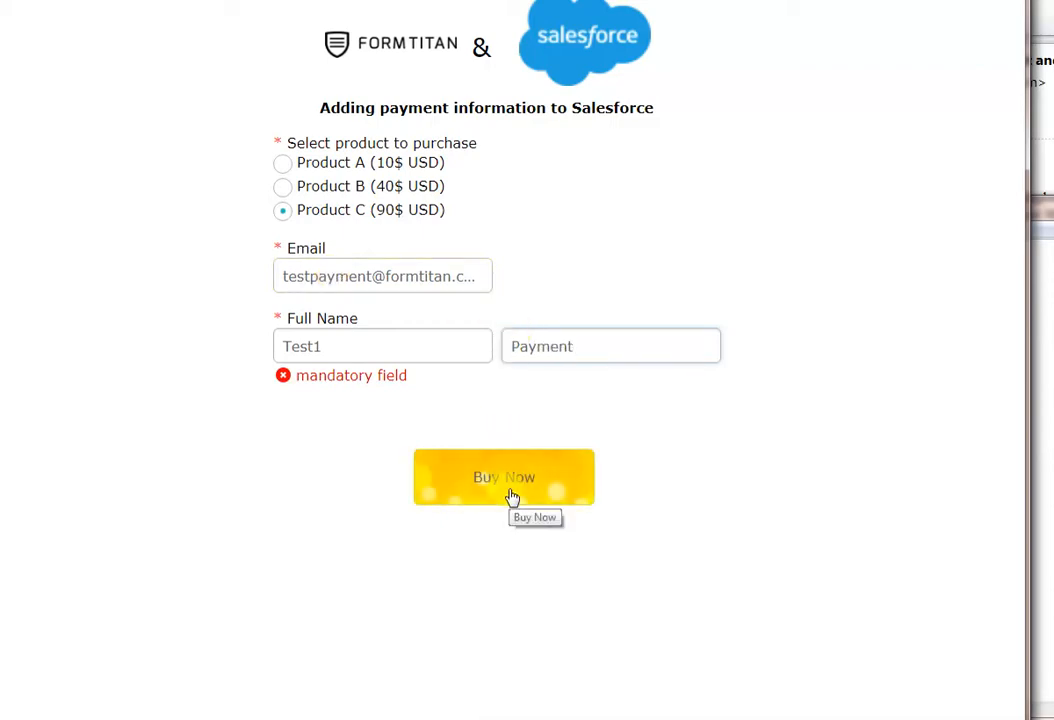
pyautogui.click(504, 477)
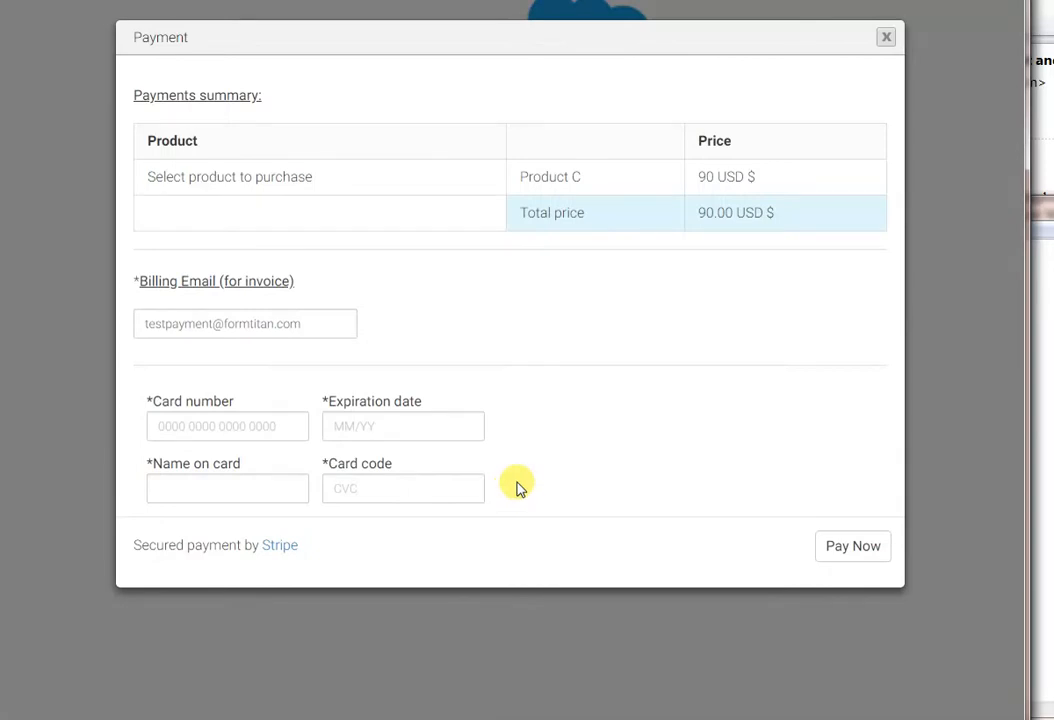
# - Enter test card 4242 details in the 90 USD Stripe dialog and pay
pyautogui.write('4242')
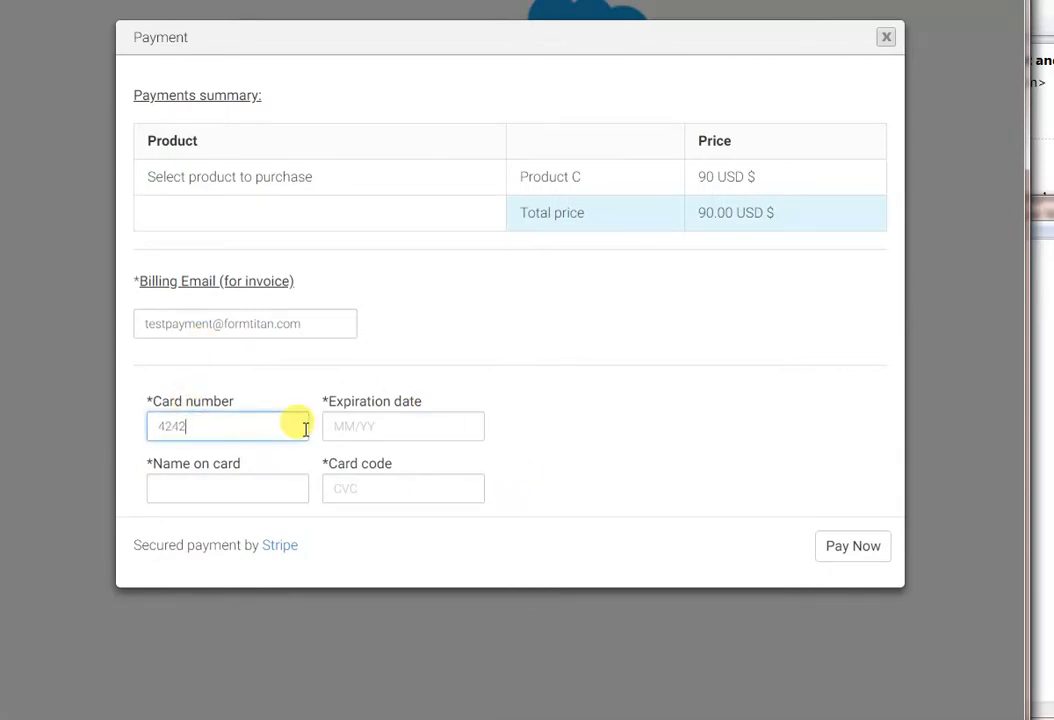
pyautogui.click(403, 426)
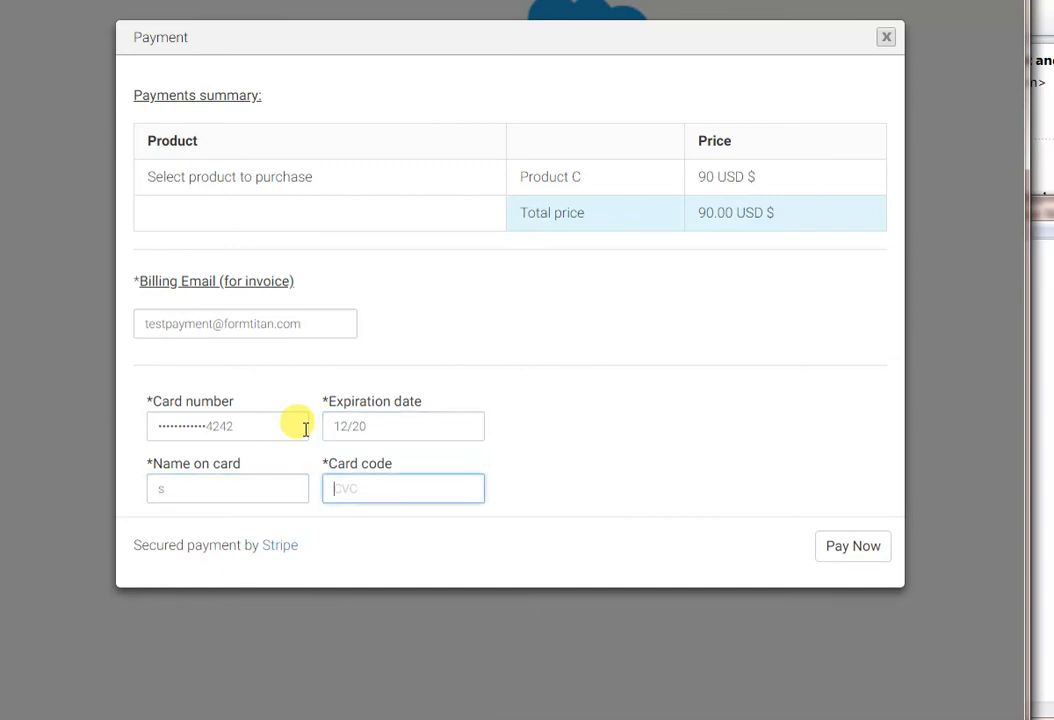
pyautogui.click(852, 546)
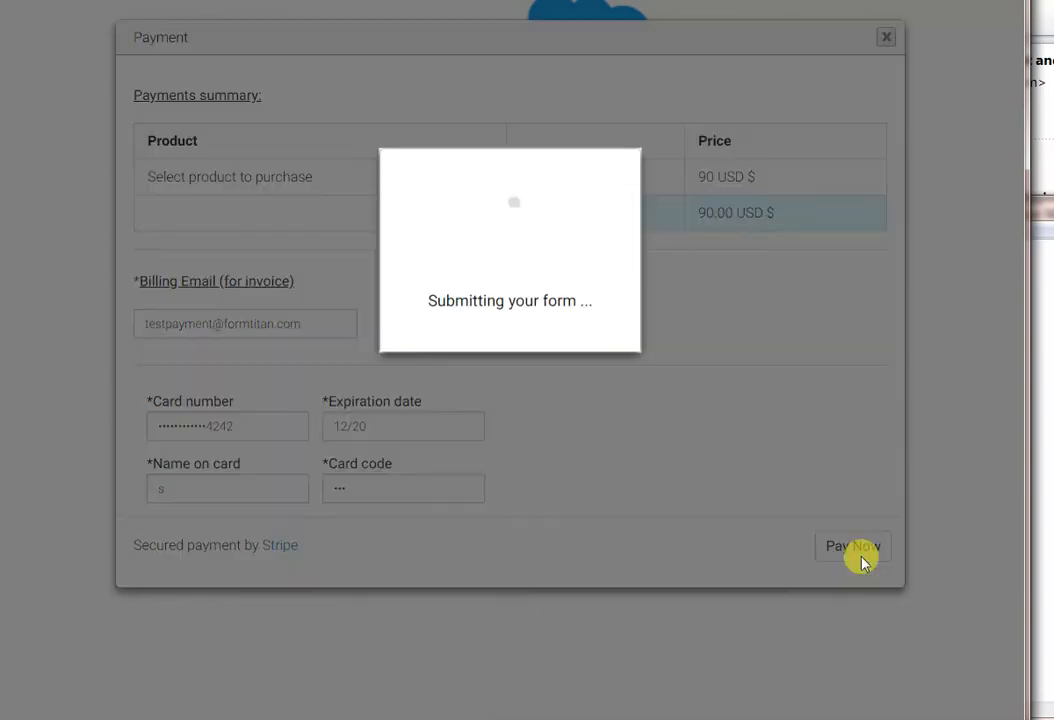
pyautogui.moveTo(718, 105)
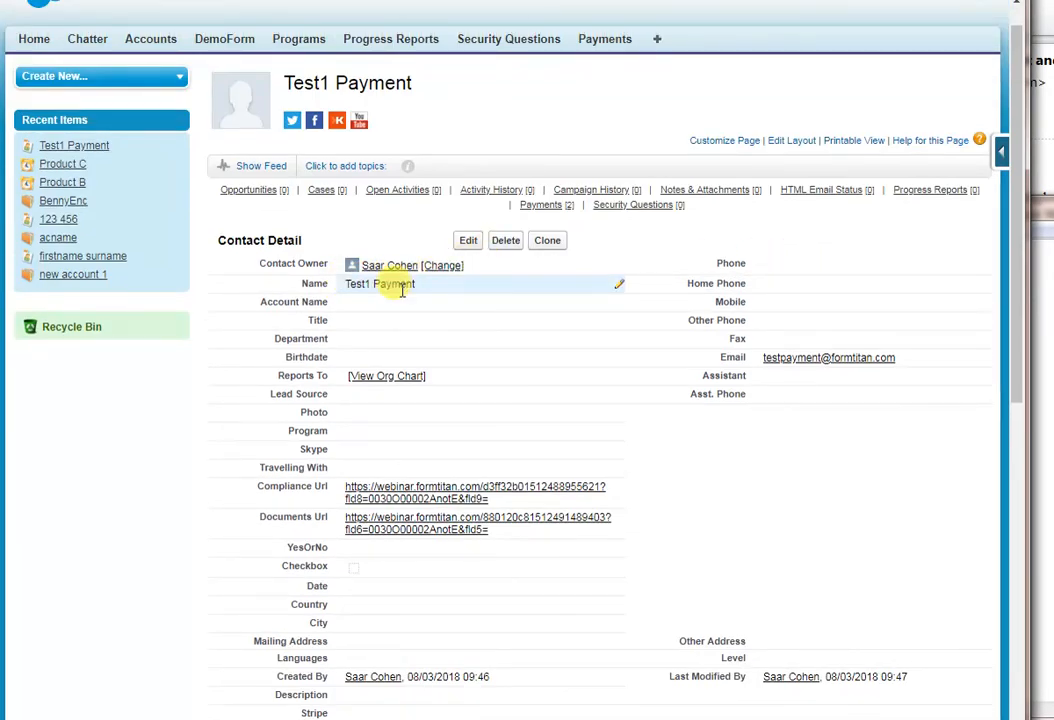
# - Open the Product C payment record from Test1 Payment's Payments related list
pyautogui.scroll(-3)
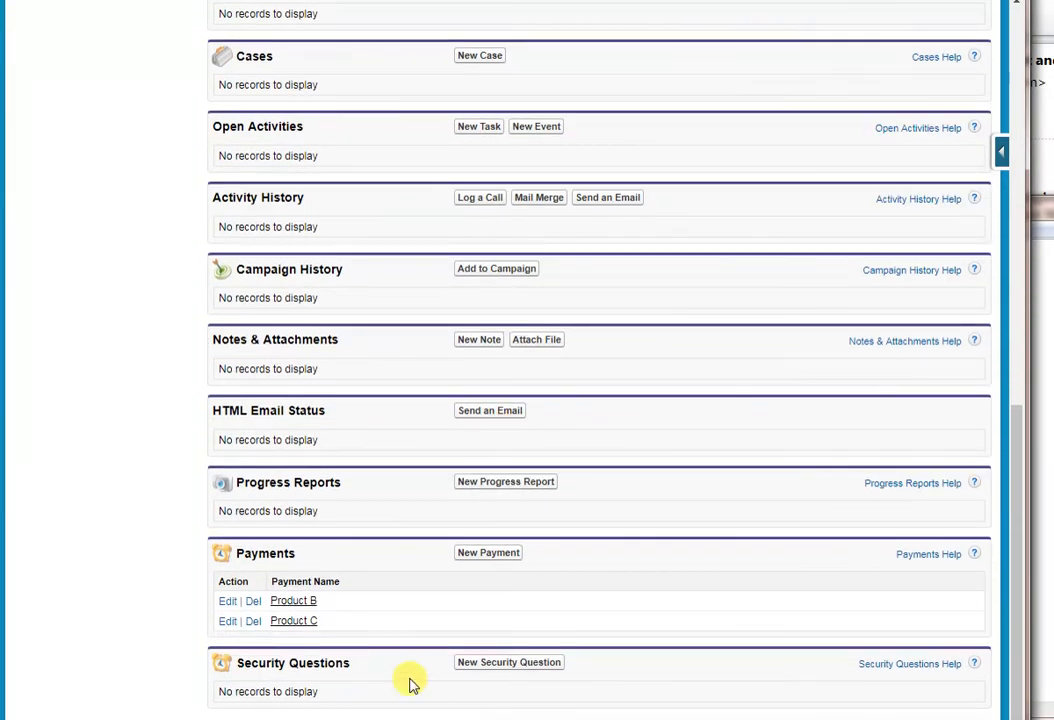
pyautogui.click(293, 620)
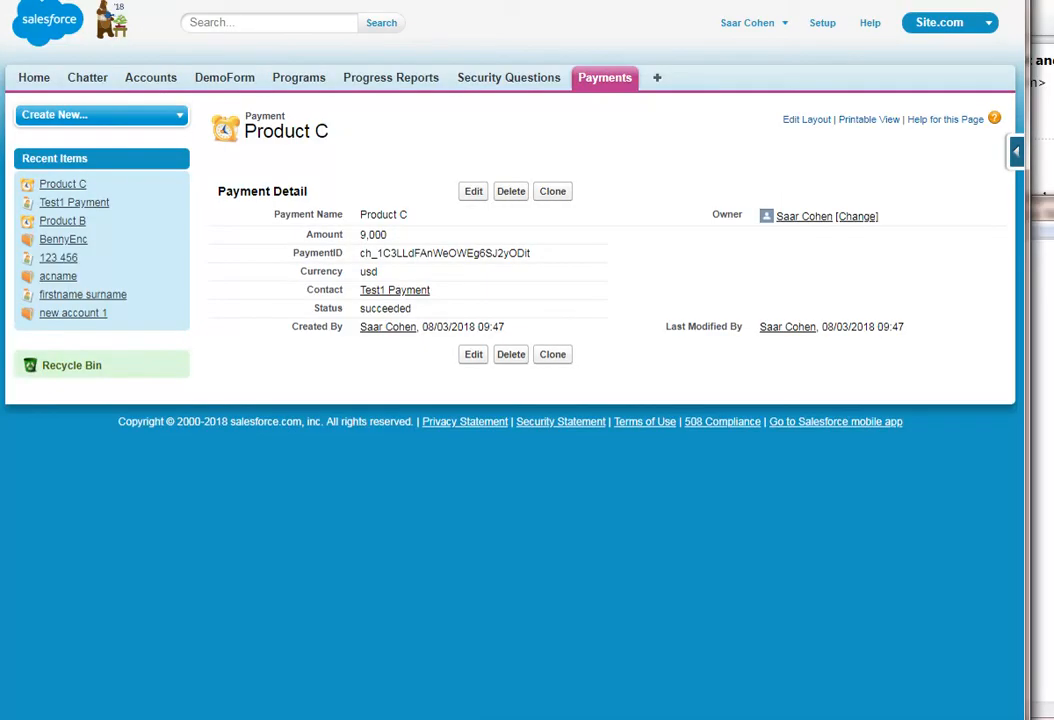